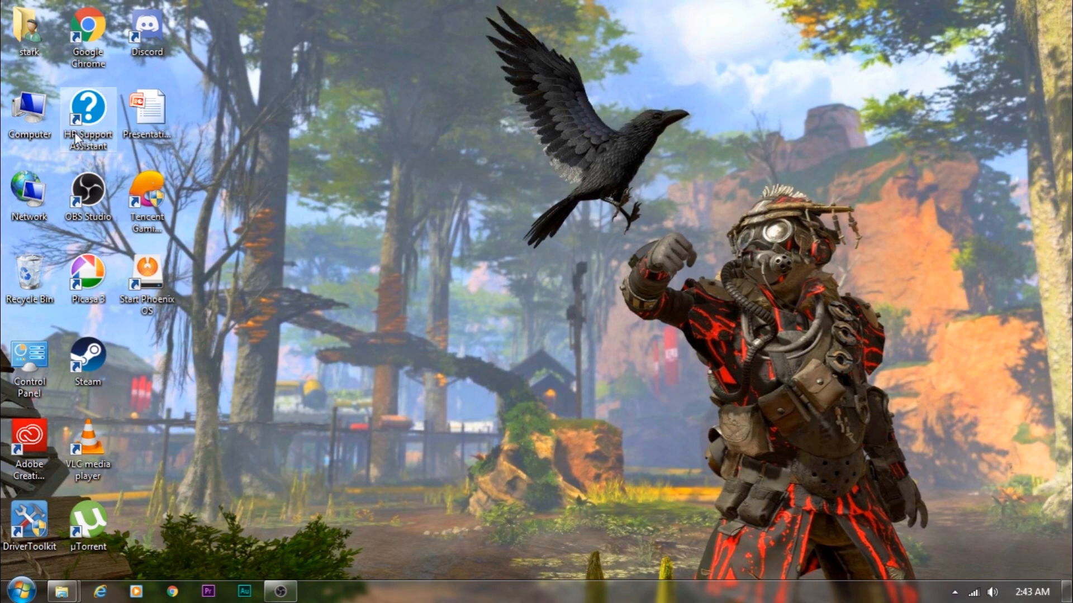
{"action": "mouse_move", "coordinate": [55, 129]}
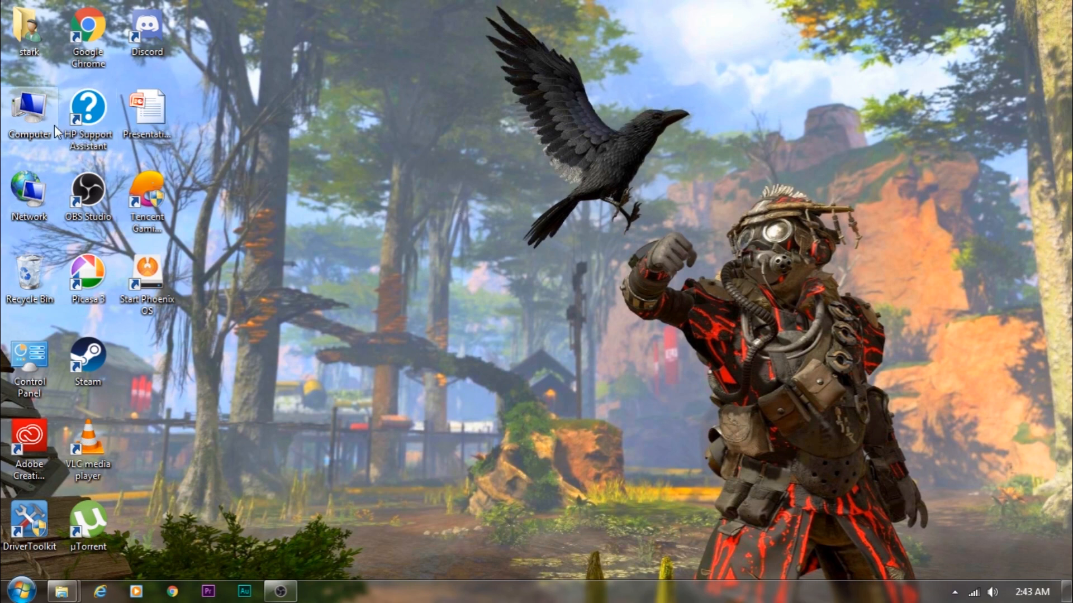
{"action": "mouse_move", "coordinate": [57, 132]}
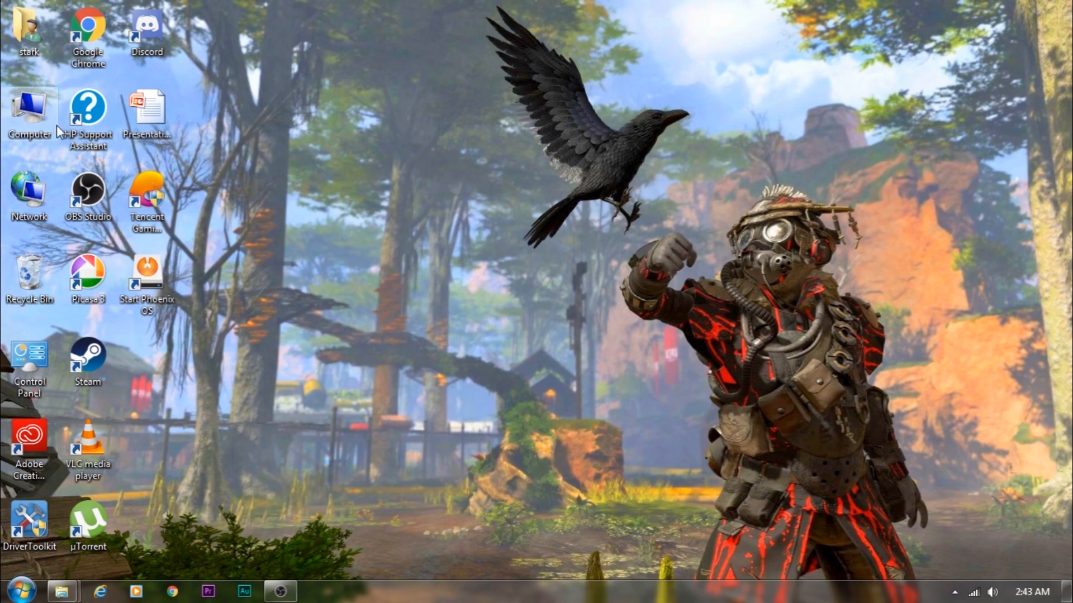
{"action": "mouse_move", "coordinate": [177, 227]}
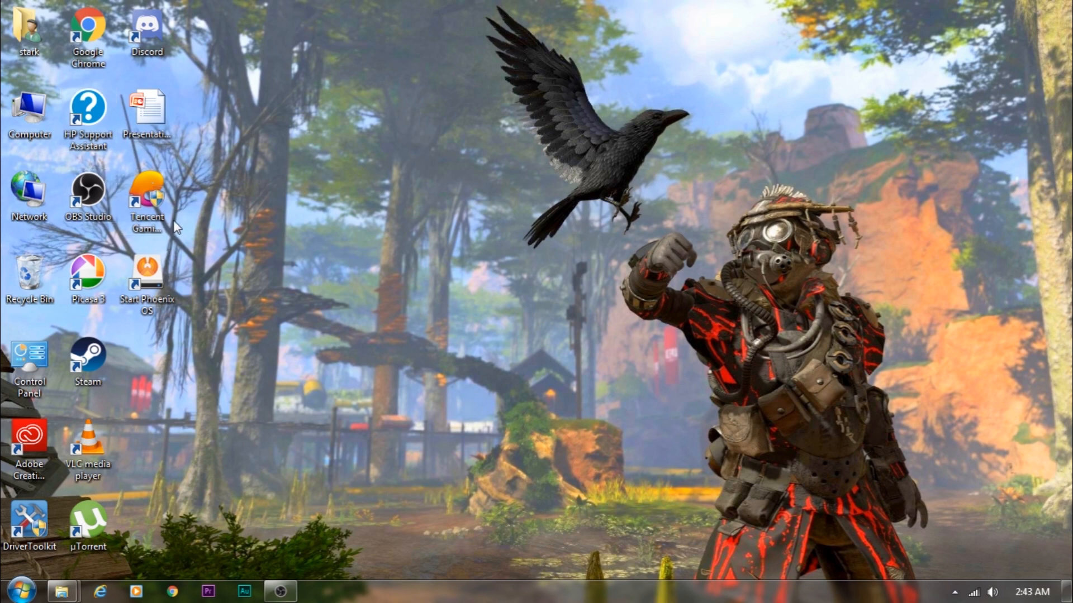
{"action": "mouse_move", "coordinate": [170, 228]}
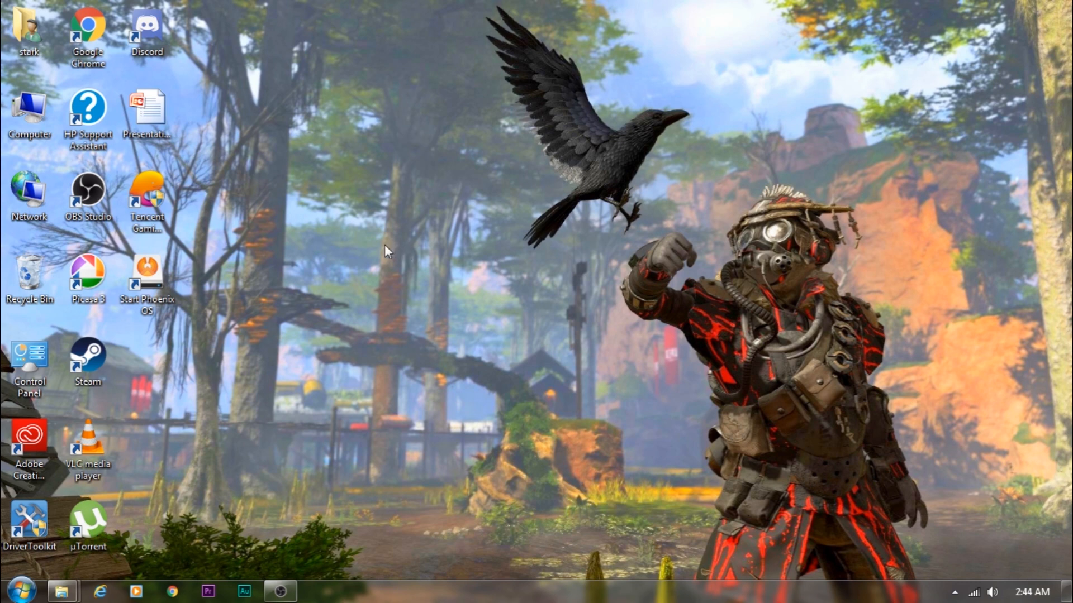
{"action": "mouse_move", "coordinate": [127, 164]}
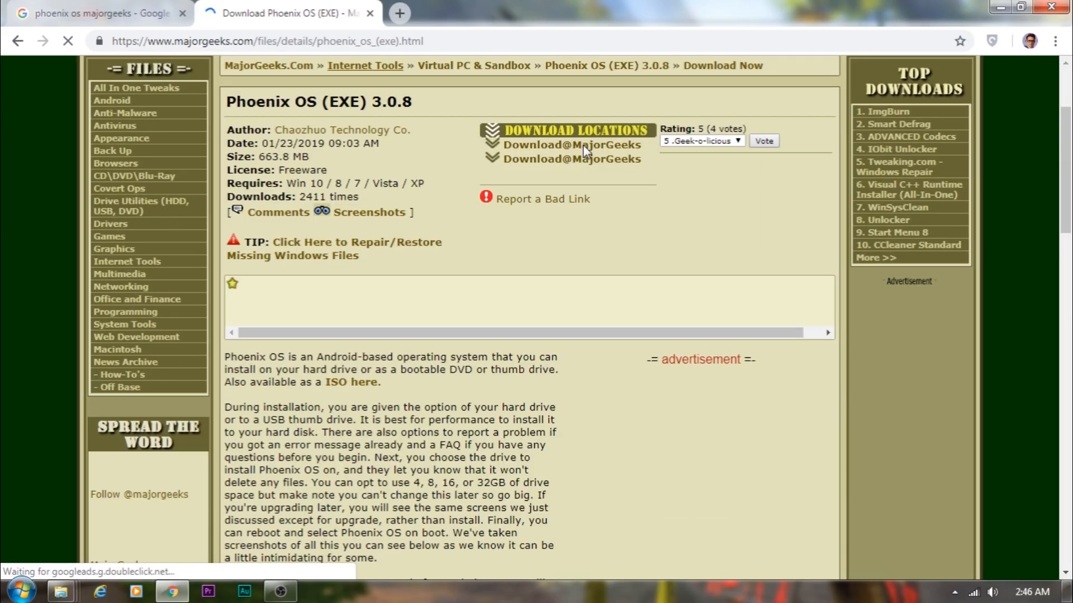
Start the Phoenix OS 3.0.8 installer download via the Download@MajorGeeks link
{"action": "left_click", "coordinate": [574, 144]}
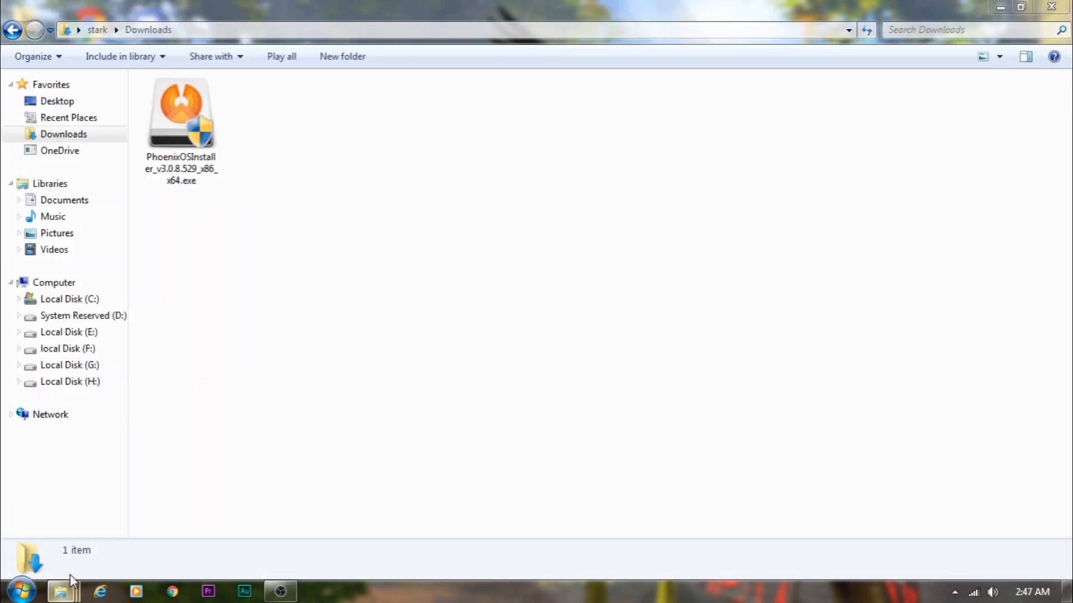
{"action": "mouse_move", "coordinate": [285, 185]}
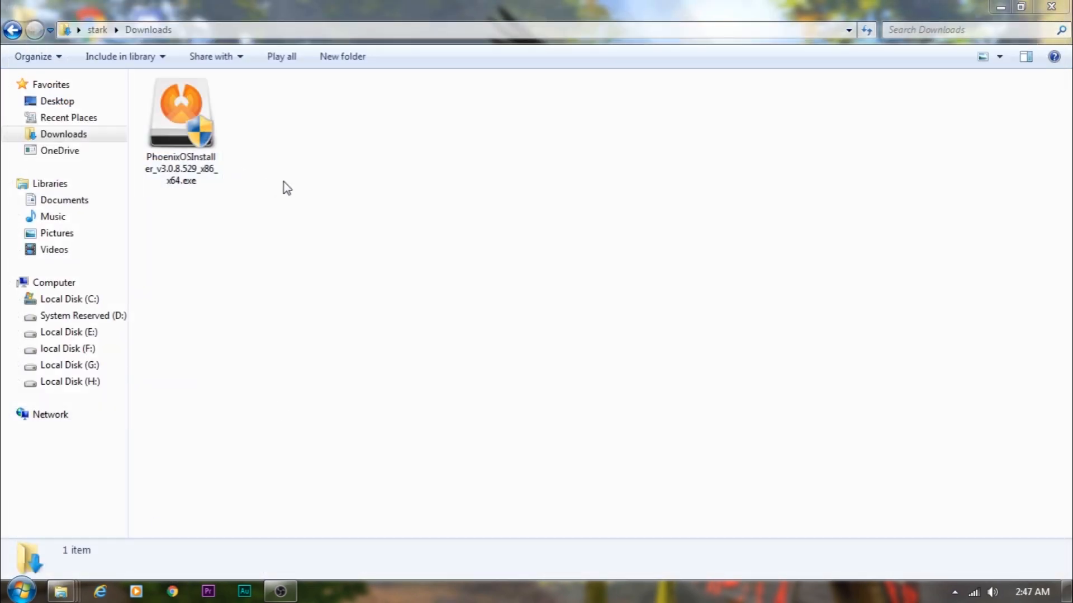
Run PhoenixOSInstaller_v3.0.8.529_x86_x64.exe from the Downloads folder
{"action": "left_click", "coordinate": [181, 118]}
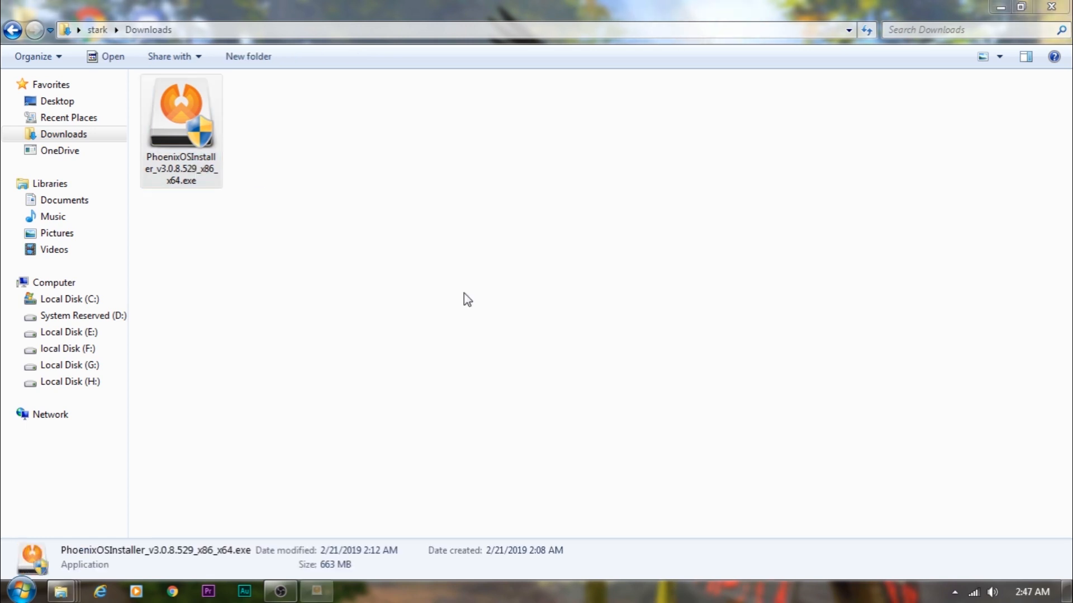
{"action": "double_click", "coordinate": [181, 112]}
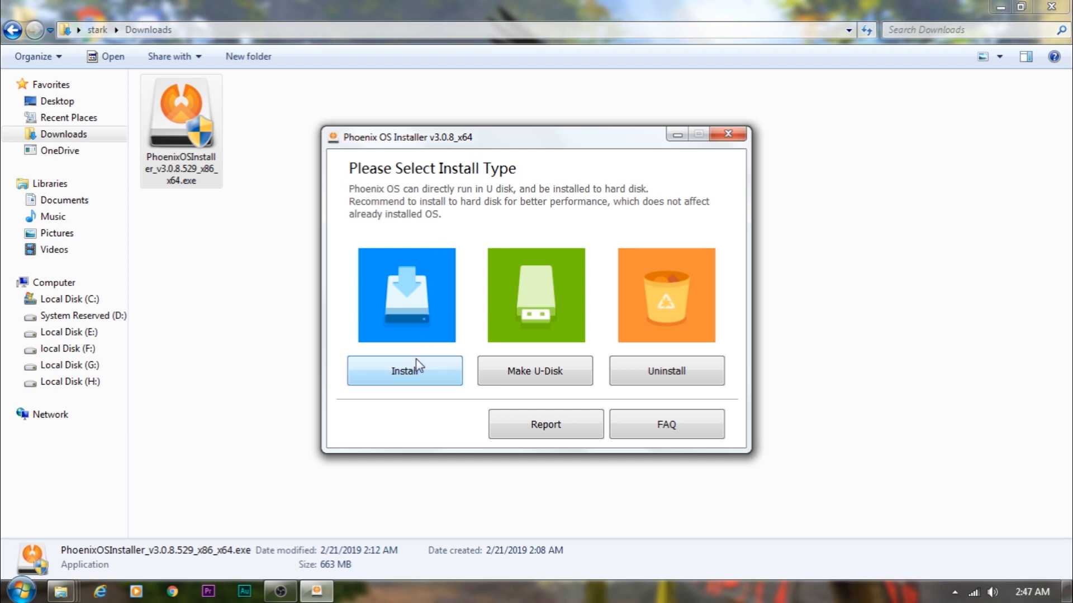
{"action": "mouse_move", "coordinate": [409, 324]}
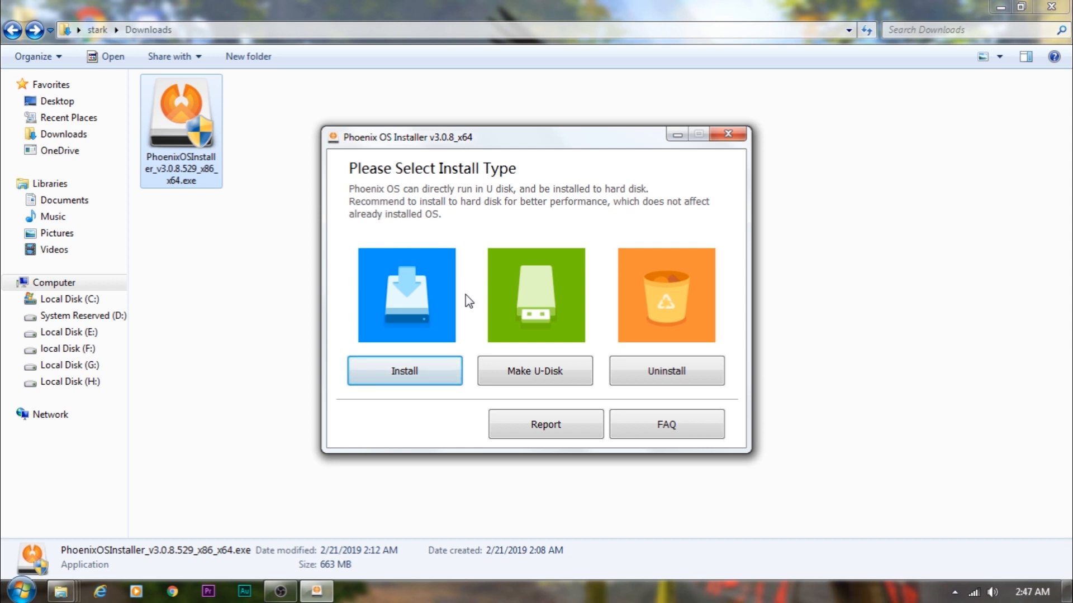
{"action": "mouse_move", "coordinate": [380, 348]}
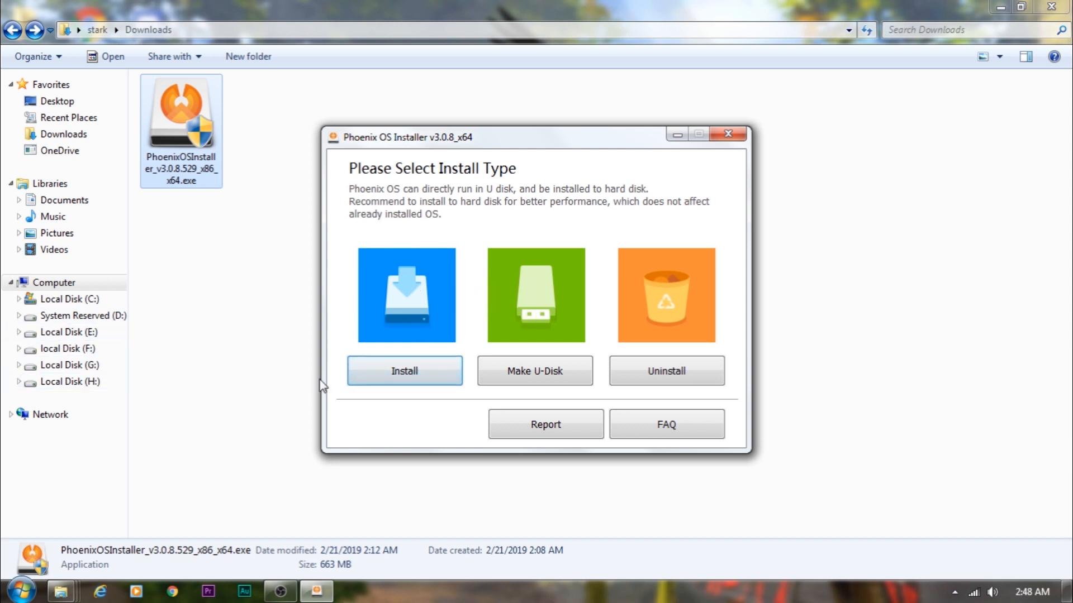
Choose the hard-disk install and proceed with drive C: as the target
{"action": "left_click", "coordinate": [404, 371]}
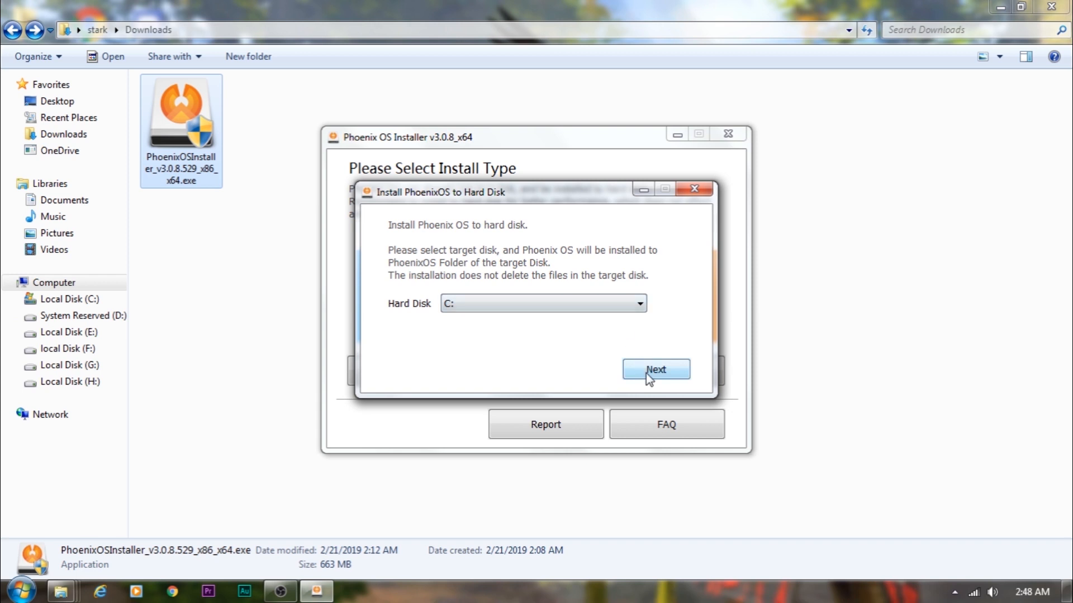
{"action": "left_click", "coordinate": [655, 369]}
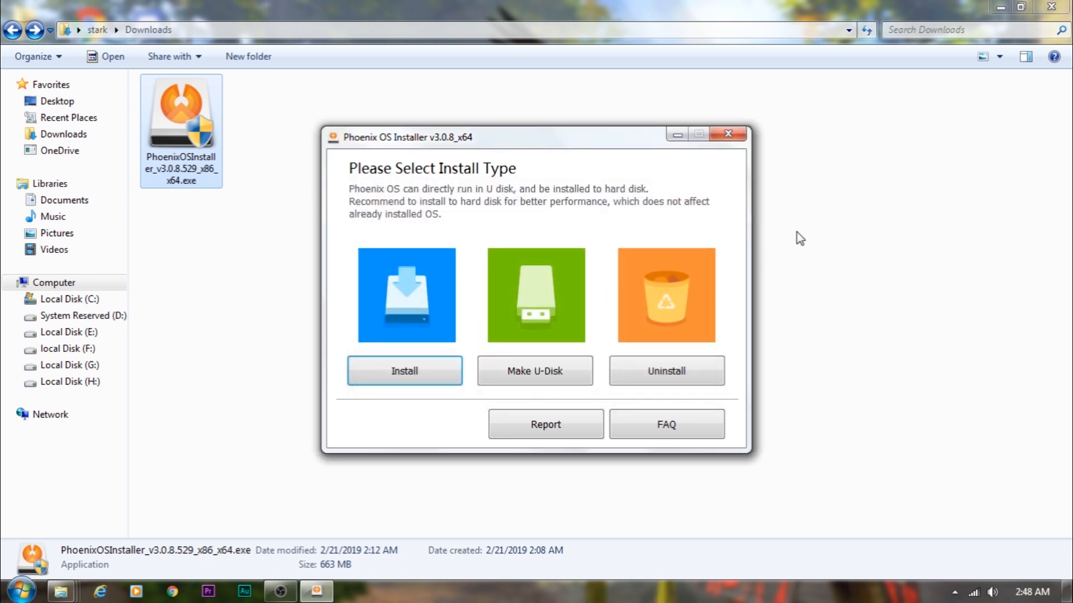
{"action": "mouse_move", "coordinate": [719, 146]}
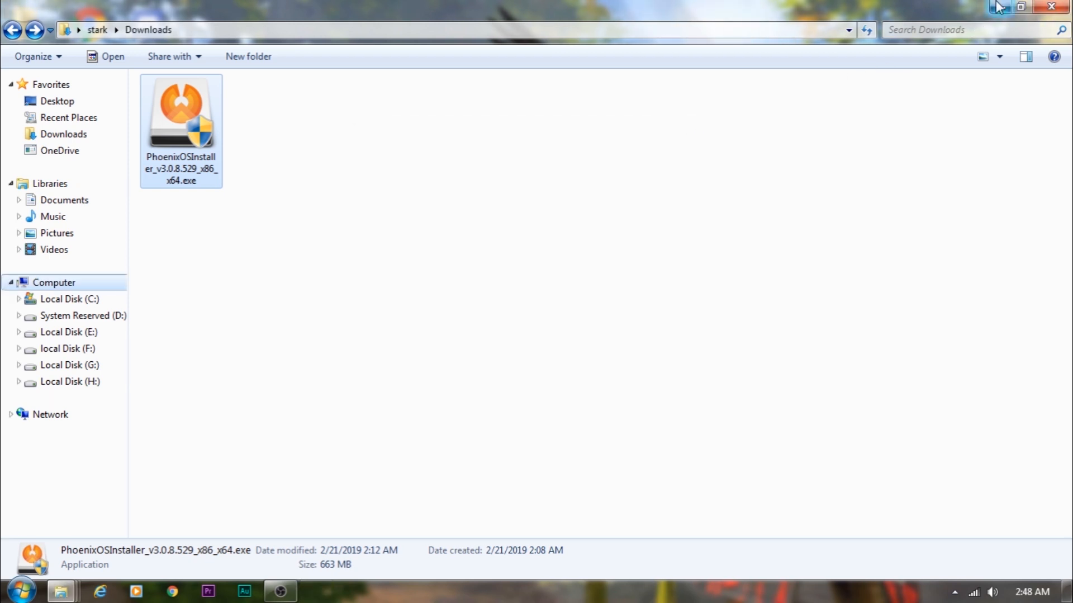
{"action": "mouse_move", "coordinate": [999, 6]}
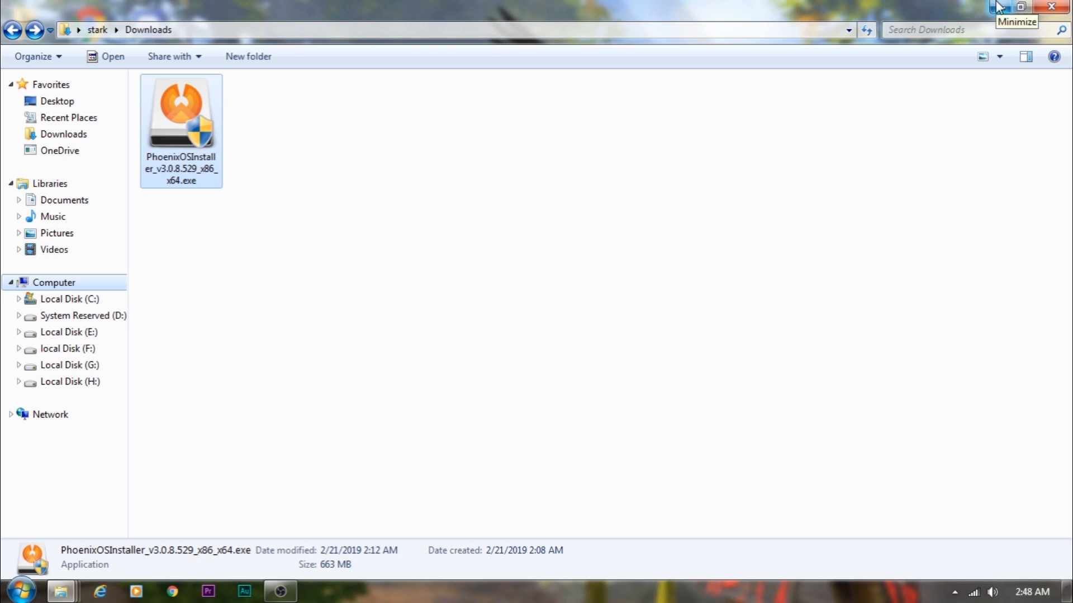
{"action": "mouse_move", "coordinate": [943, 135]}
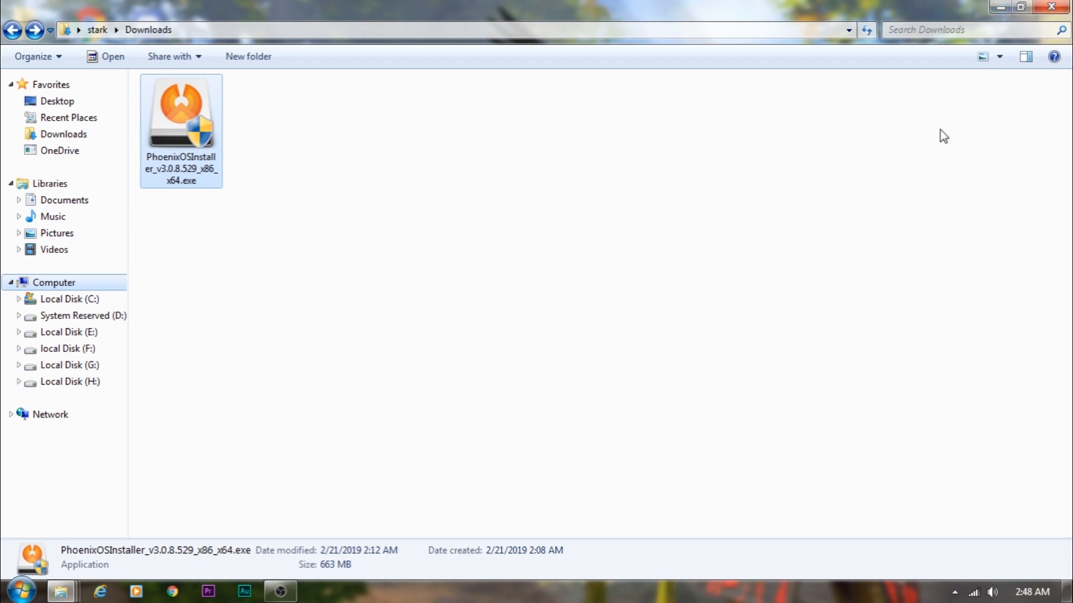
{"action": "mouse_move", "coordinate": [658, 224]}
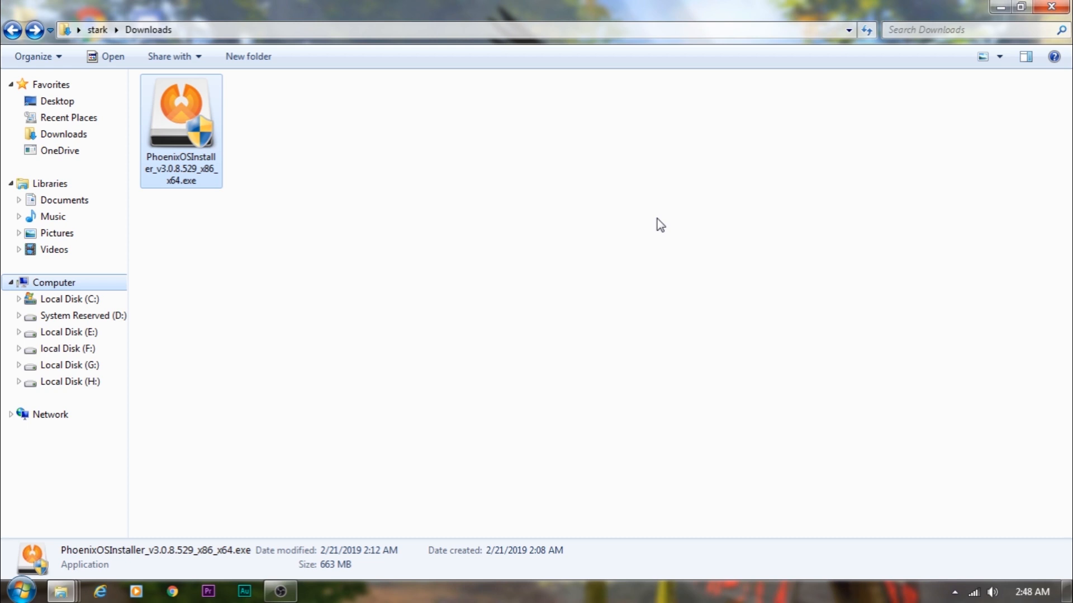
{"action": "mouse_move", "coordinate": [811, 183]}
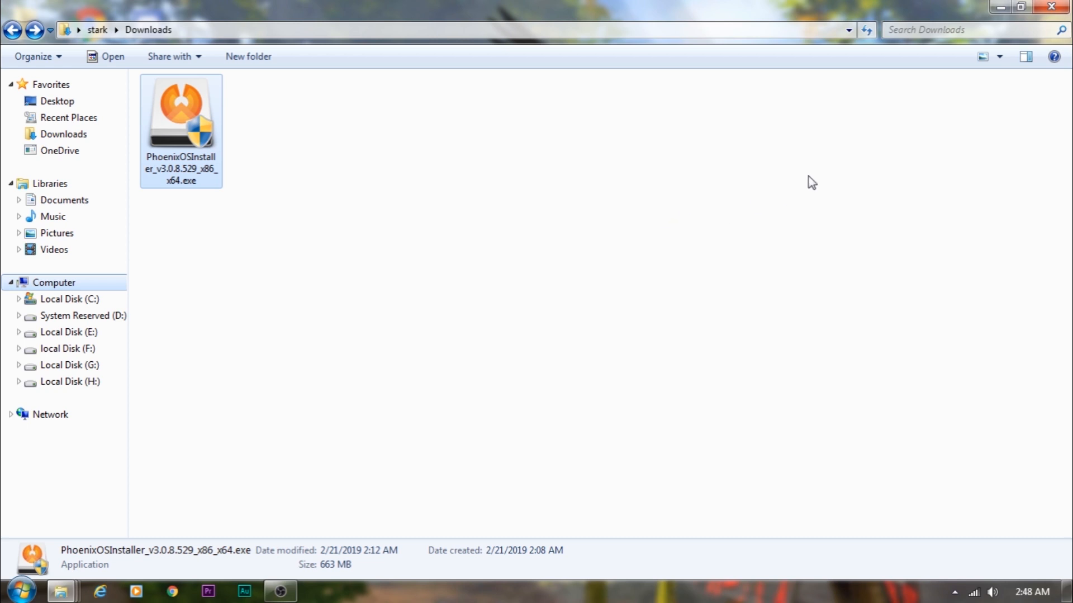
{"action": "mouse_move", "coordinate": [930, 58]}
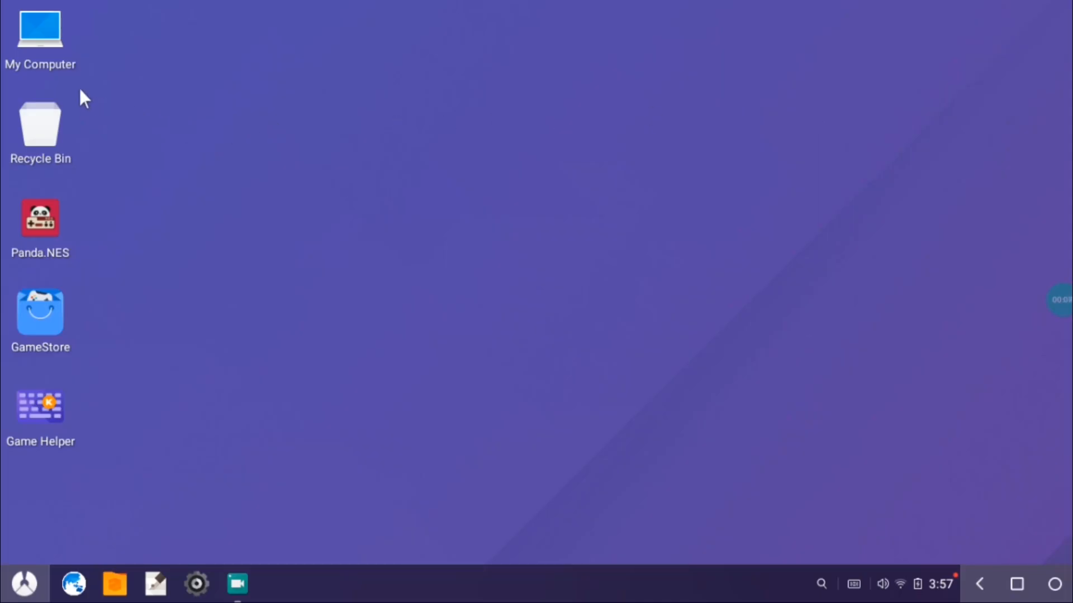
Bring up the Phoenix OS Settings window from the taskbar gear icon
{"action": "double_click", "coordinate": [41, 29]}
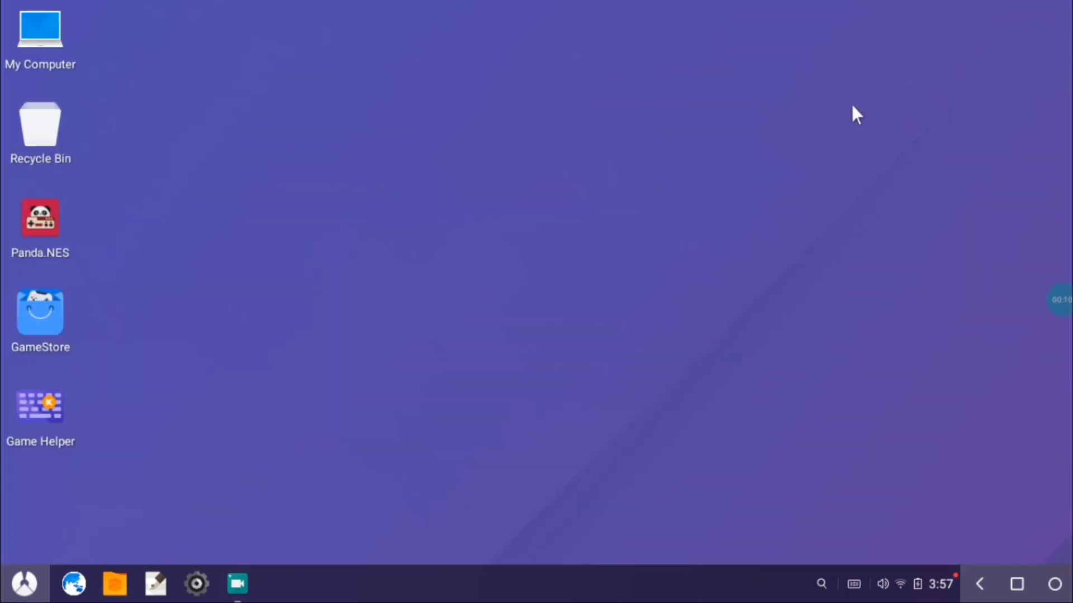
{"action": "mouse_move", "coordinate": [327, 216]}
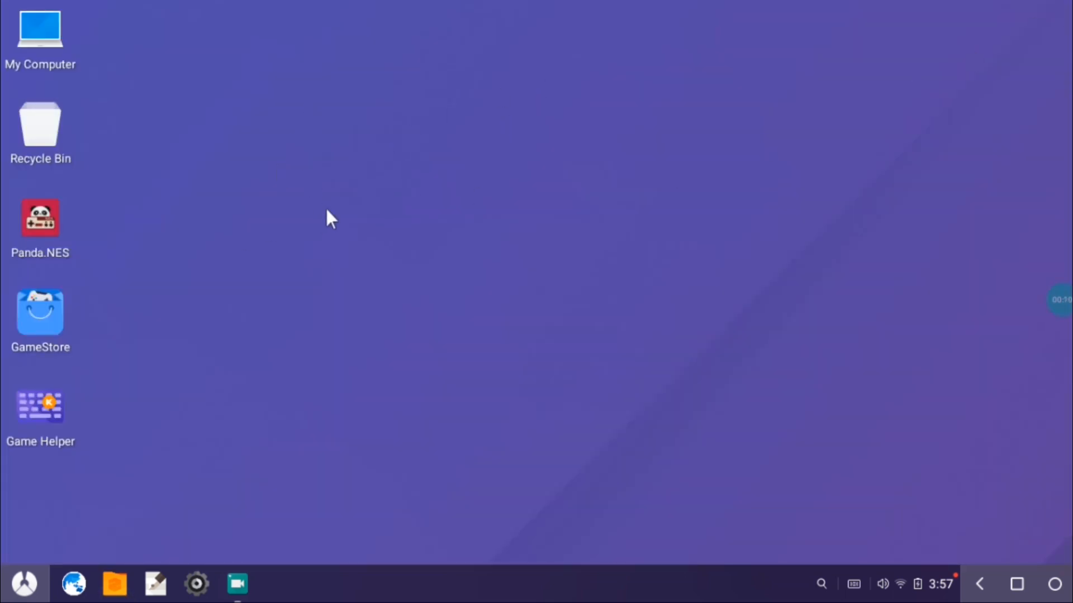
{"action": "mouse_move", "coordinate": [106, 419]}
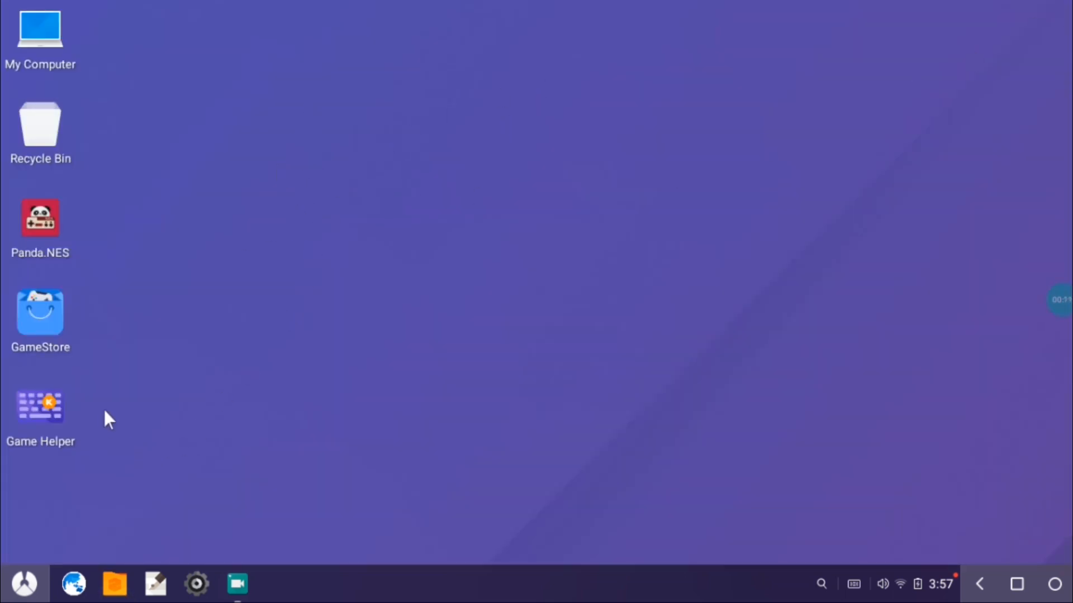
{"action": "mouse_move", "coordinate": [356, 203]}
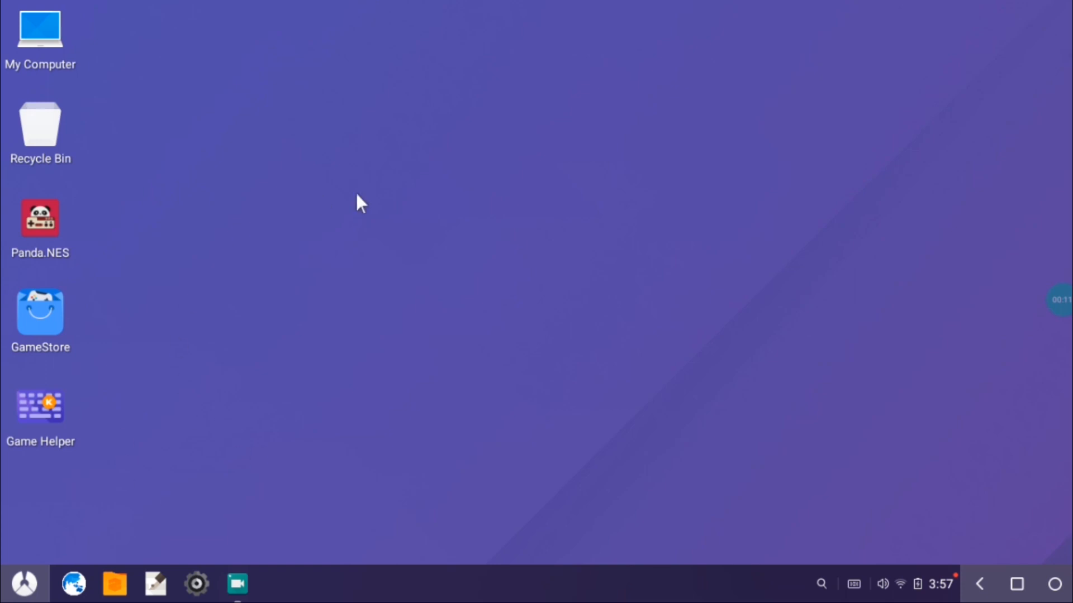
{"action": "mouse_move", "coordinate": [345, 338]}
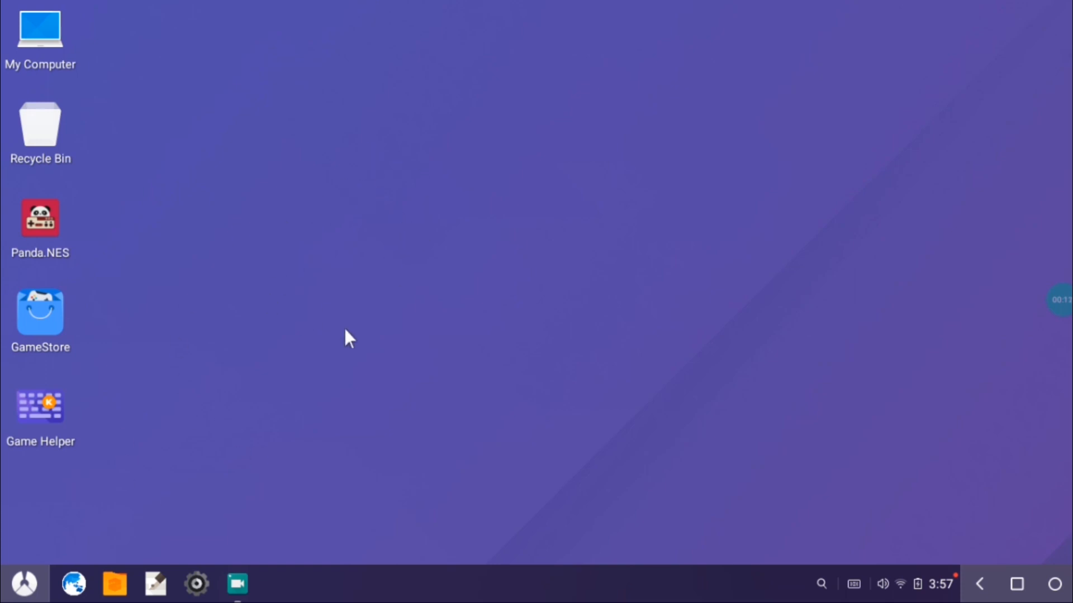
{"action": "mouse_move", "coordinate": [195, 584]}
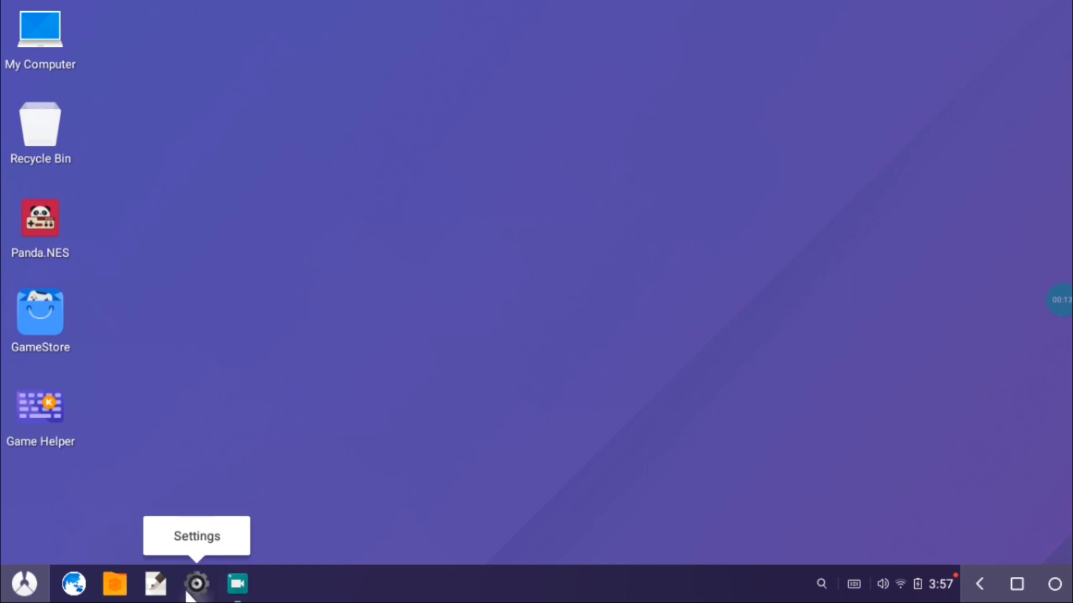
{"action": "left_click", "coordinate": [196, 586]}
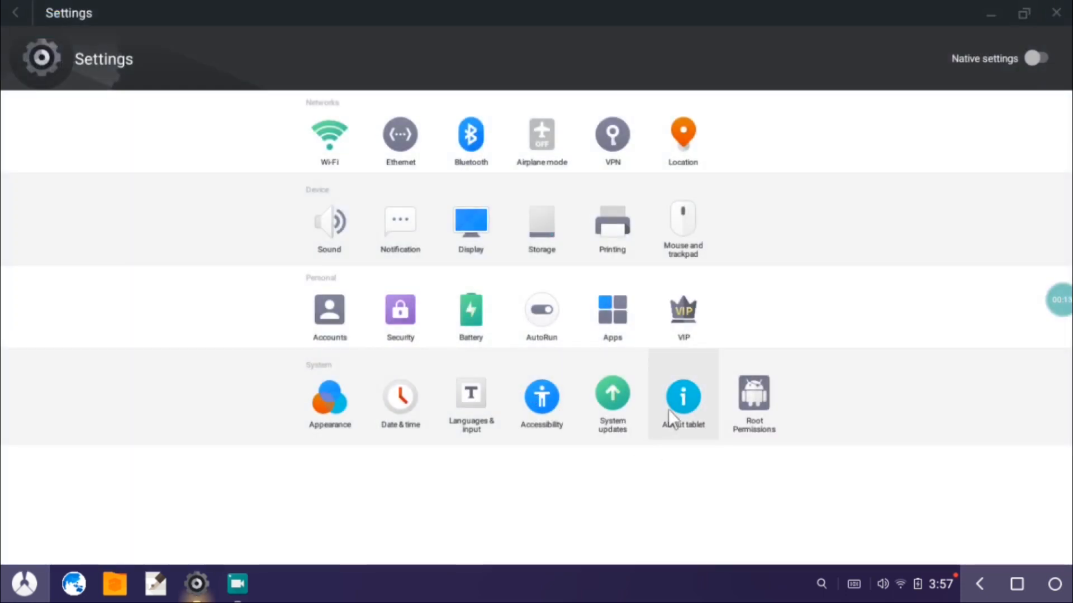
View About tablet showing Phoenix OS 3.0.8.64 and Android 7.1.1, then close Settings
{"action": "left_click", "coordinate": [684, 396]}
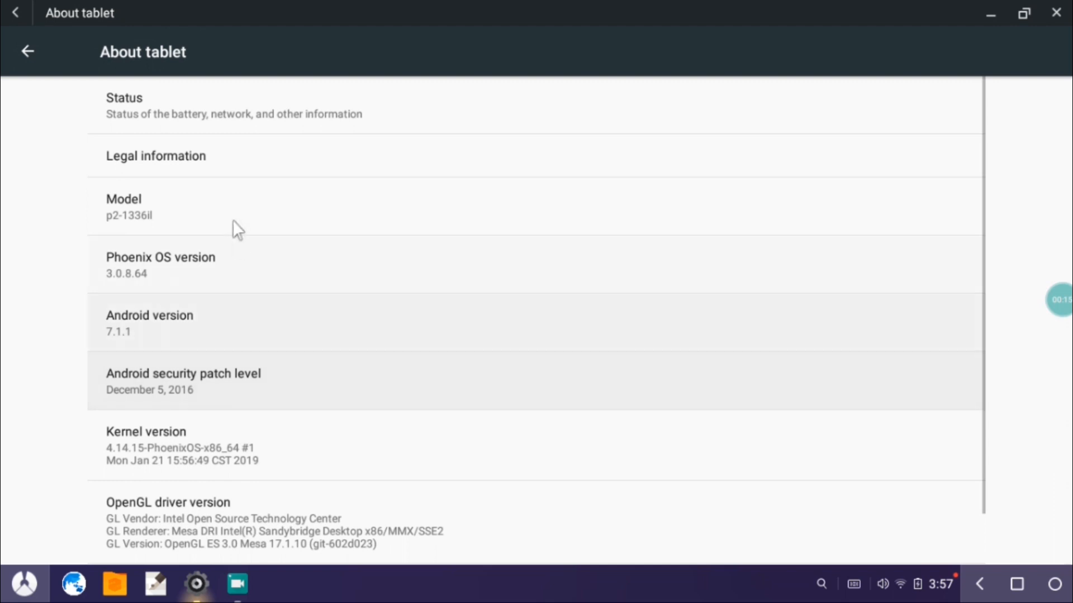
{"action": "mouse_move", "coordinate": [184, 320]}
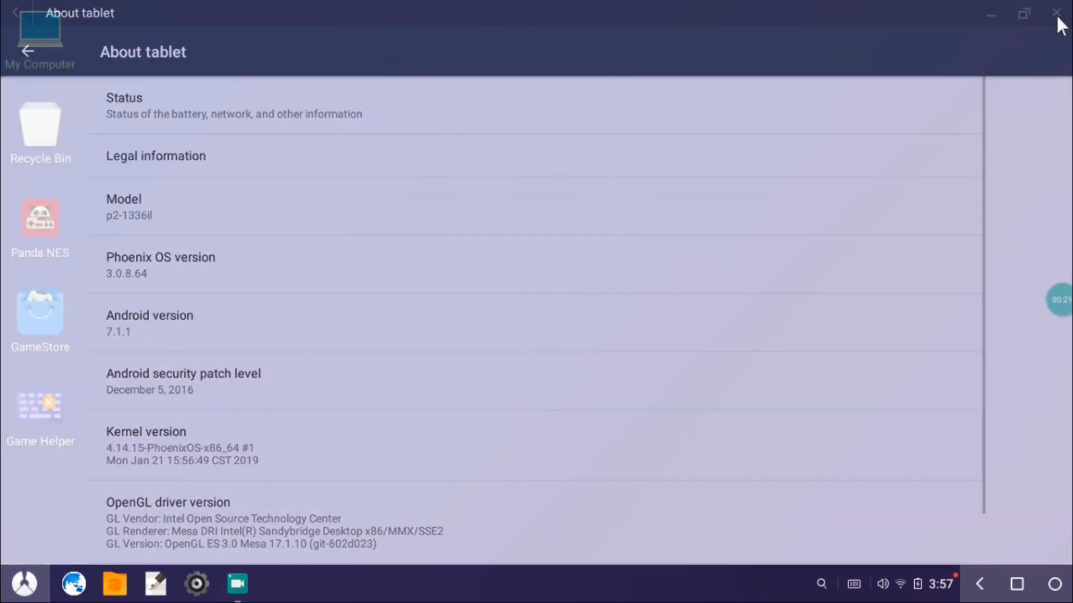
{"action": "left_click", "coordinate": [1054, 13]}
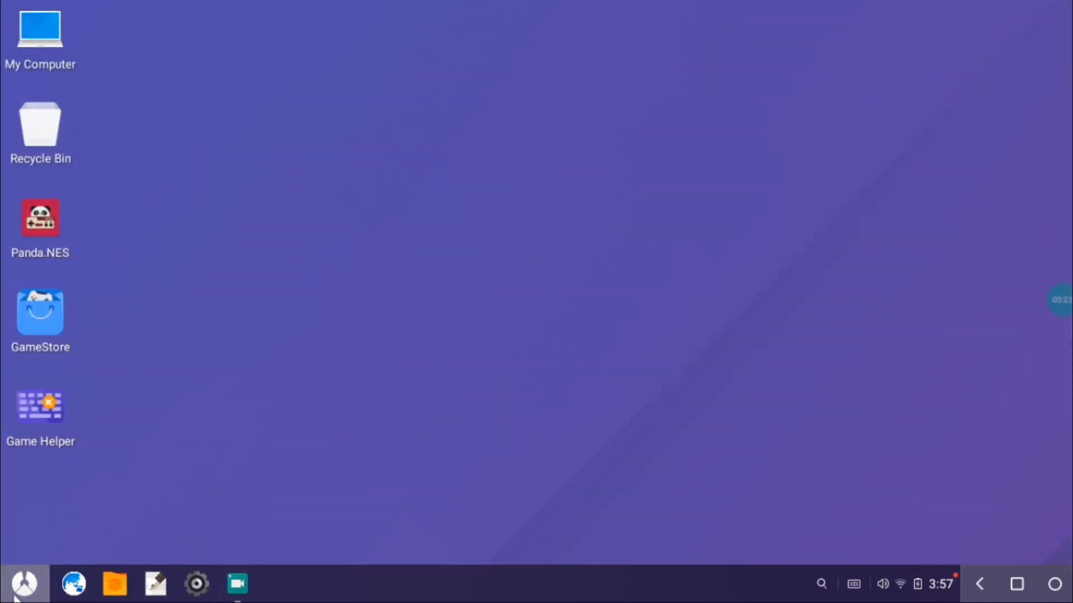
Show the installed apps list from the Phoenix start button
{"action": "left_click", "coordinate": [23, 583]}
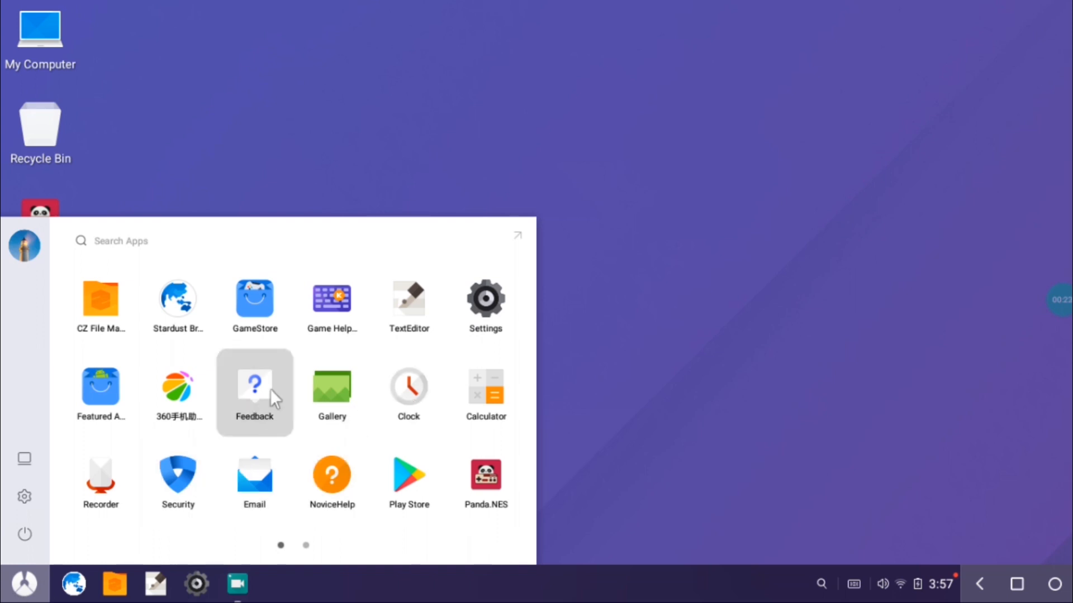
{"action": "mouse_move", "coordinate": [453, 413]}
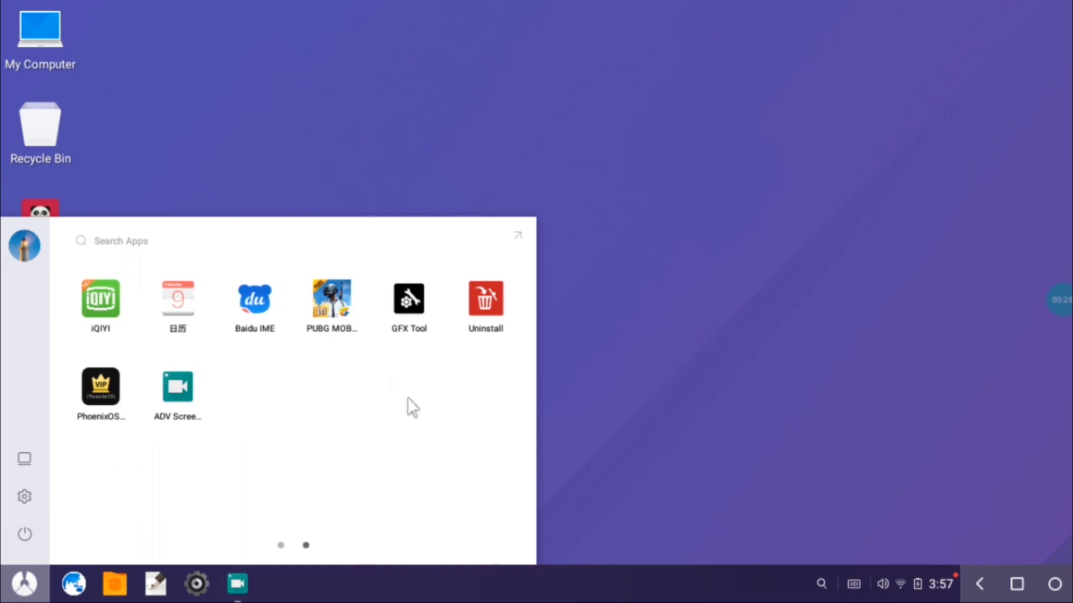
{"action": "mouse_move", "coordinate": [299, 417]}
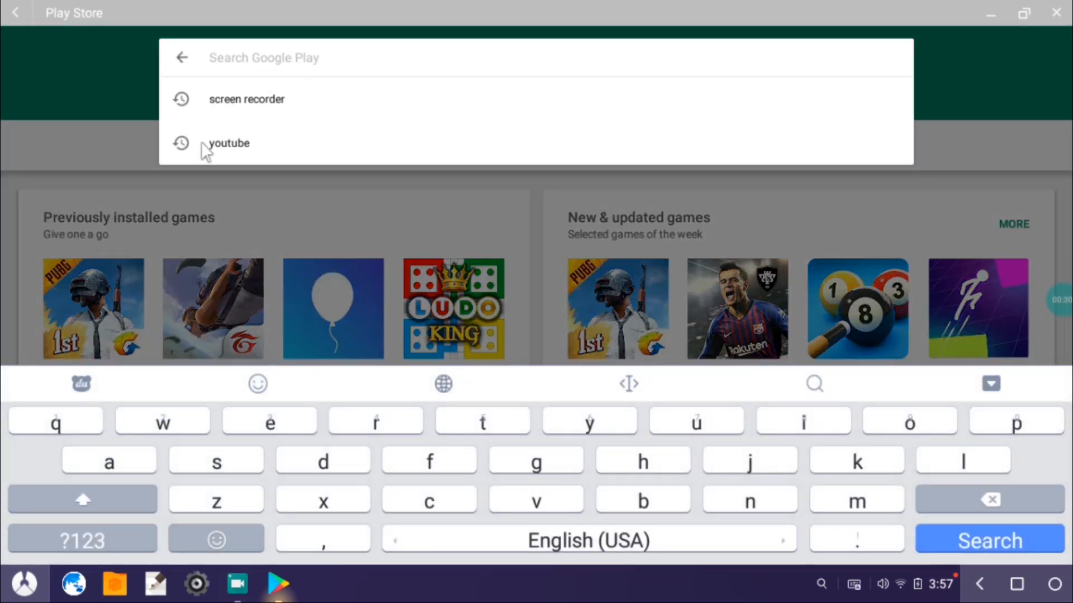
Dismiss the search box and review the PUBG MOBILE store page showing the Open option
{"action": "left_click", "coordinate": [182, 57]}
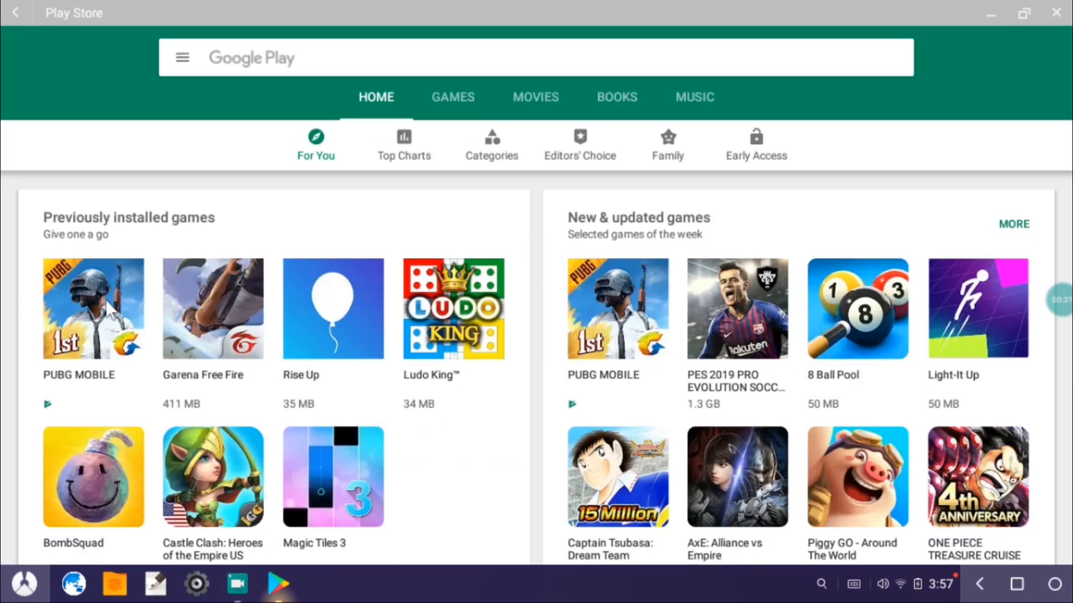
{"action": "left_click", "coordinate": [91, 309]}
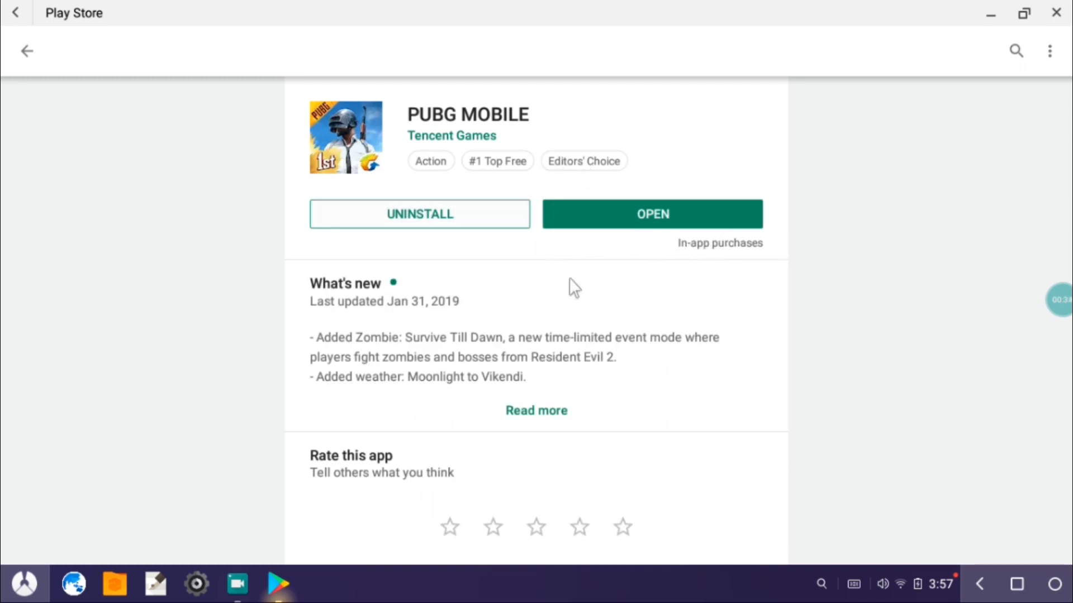
{"action": "scroll", "scroll_direction": "down", "scroll_amount": 3}
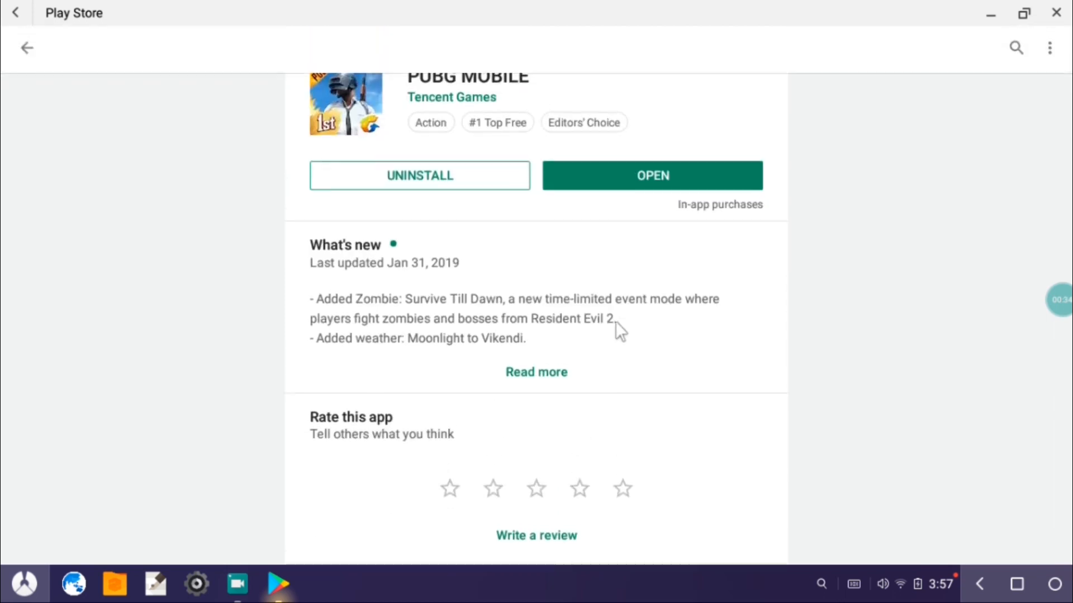
{"action": "scroll", "scroll_direction": "up", "scroll_amount": 3}
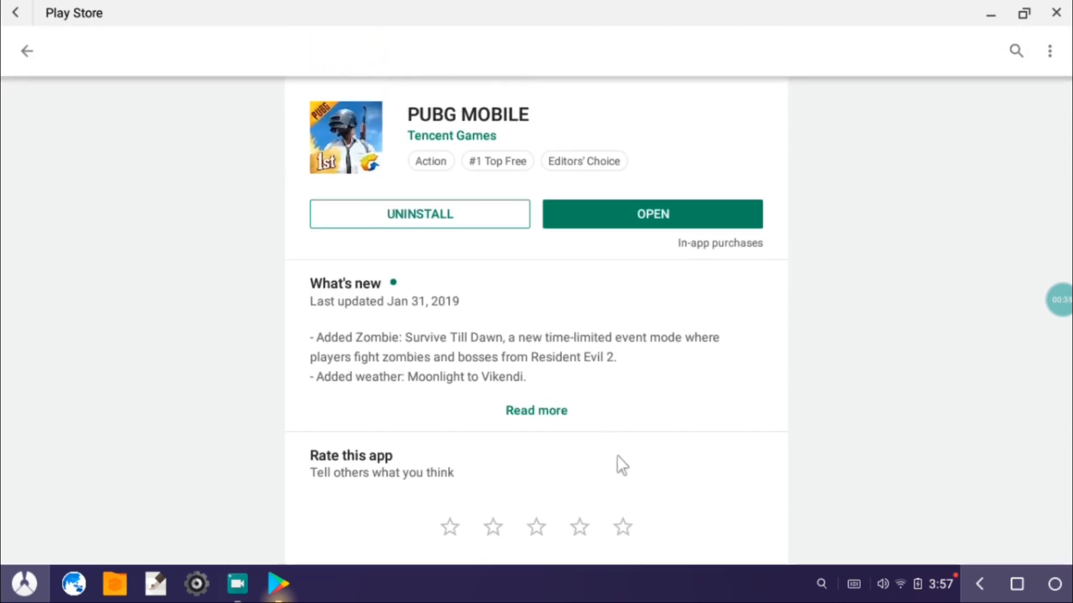
{"action": "mouse_move", "coordinate": [459, 124]}
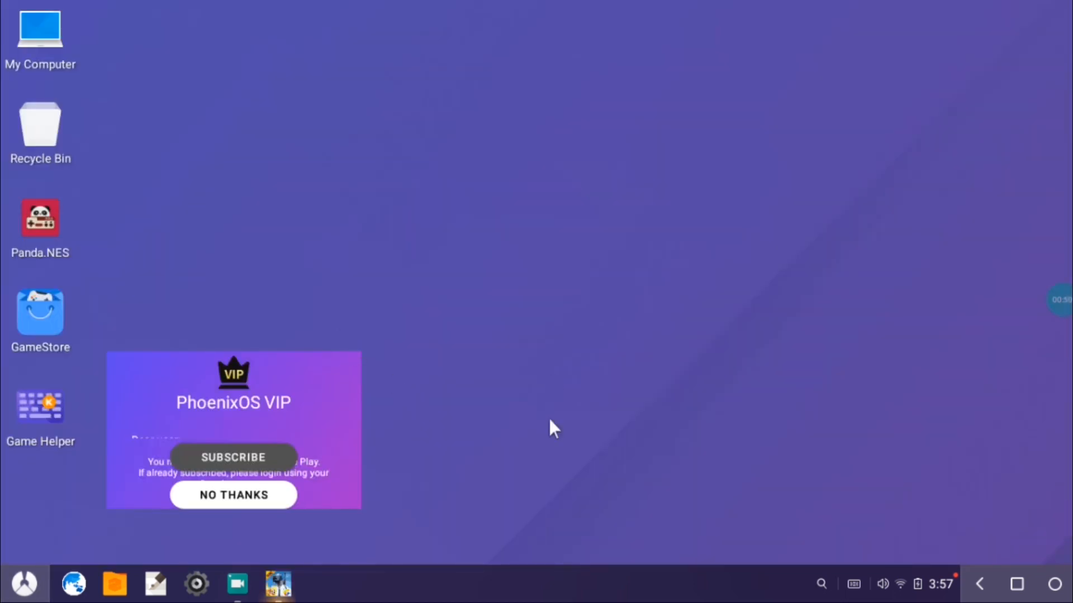
{"action": "mouse_move", "coordinate": [342, 592]}
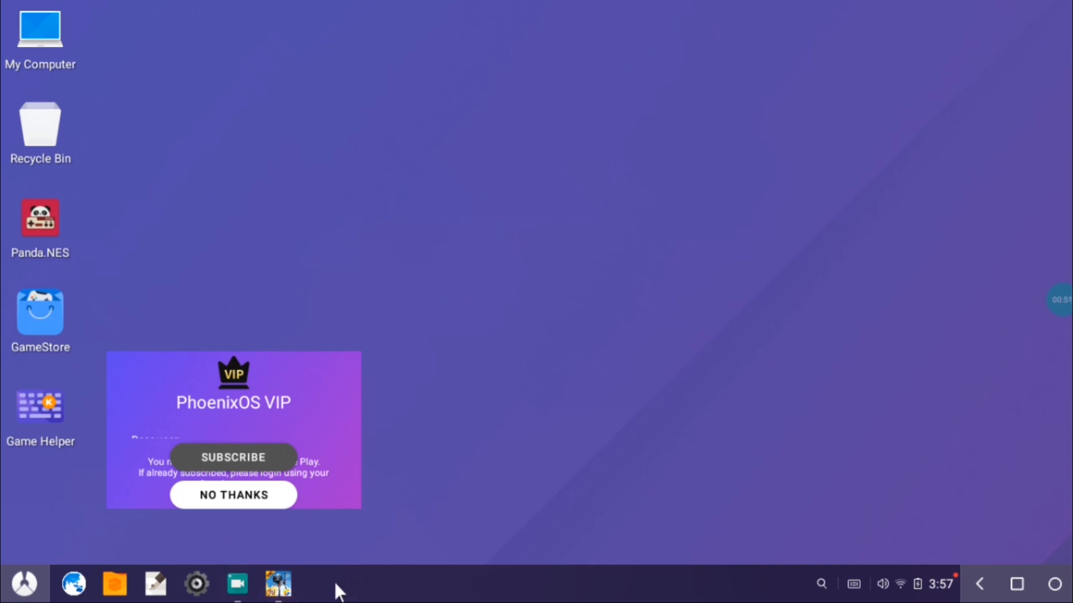
{"action": "mouse_move", "coordinate": [351, 592]}
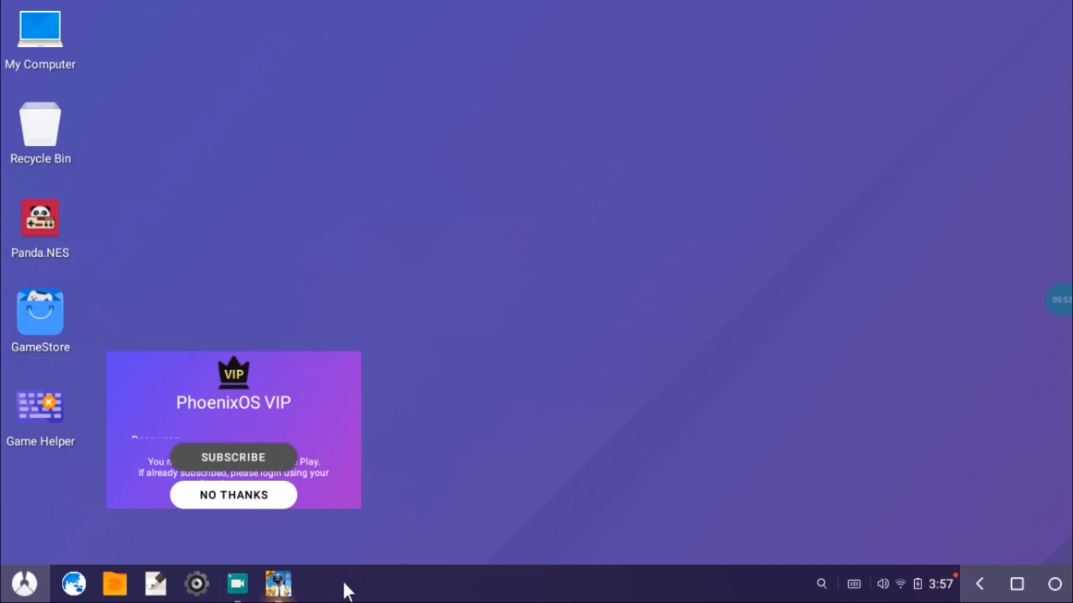
{"action": "mouse_move", "coordinate": [581, 454]}
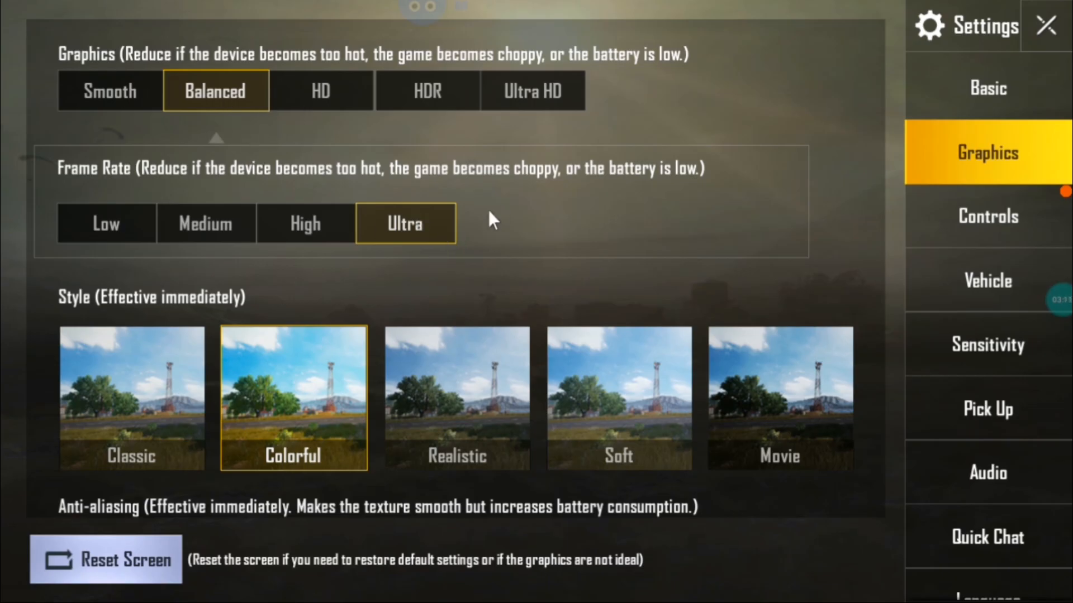
Scroll through the Graphics settings: Balanced, Ultra frame rate, Colorful style, anti-aliasing off
{"action": "scroll", "scroll_direction": "down", "scroll_amount": 3}
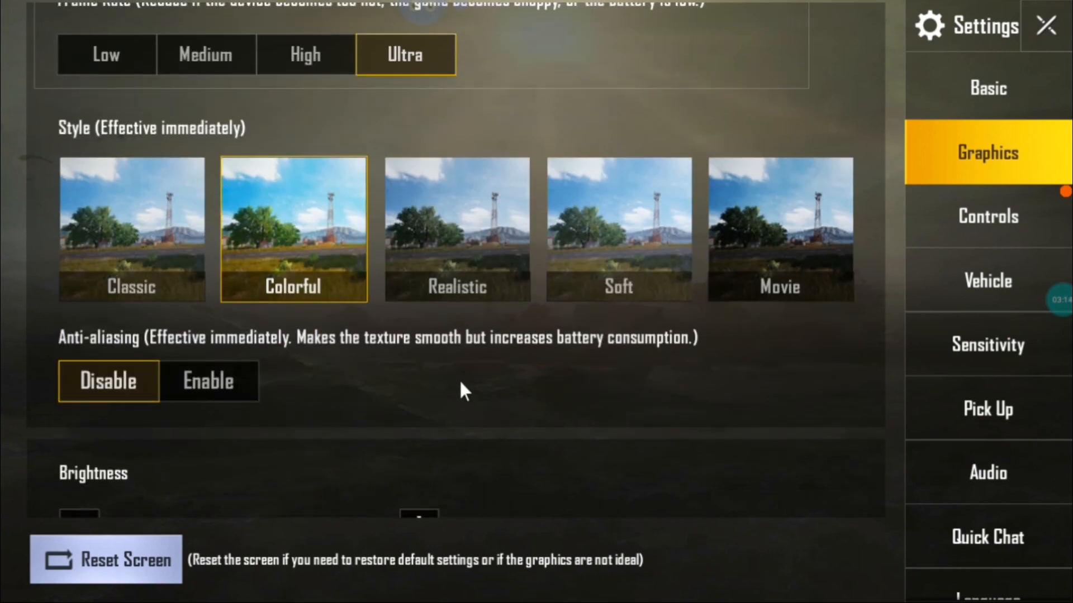
{"action": "scroll", "scroll_direction": "down", "scroll_amount": 3}
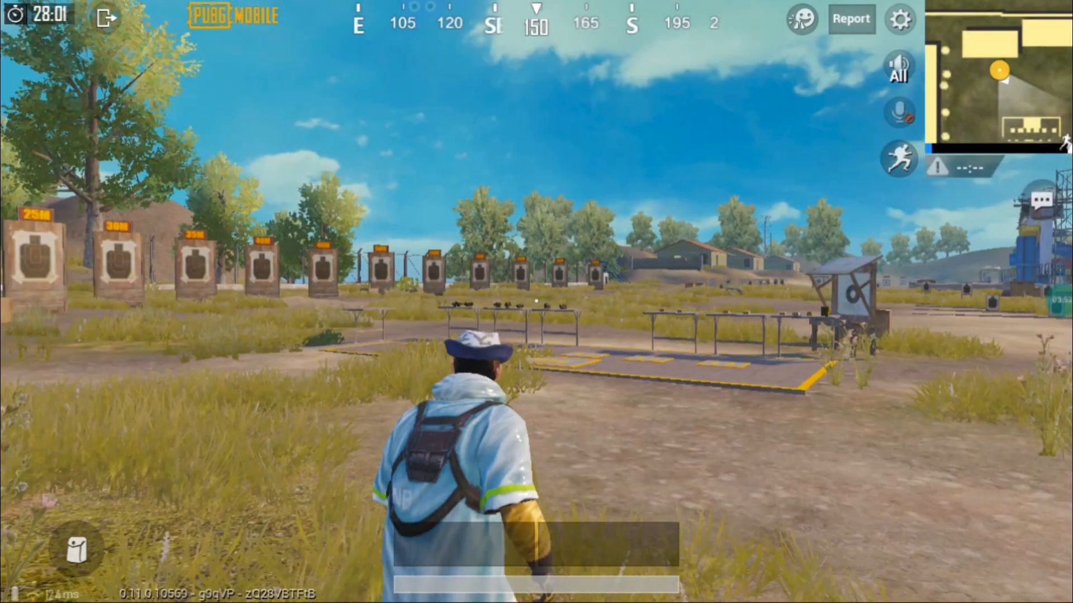
Play the training ground, picking up the 3x Scope from the Nearby list at the tables
{"action": "left_click", "coordinate": [898, 153]}
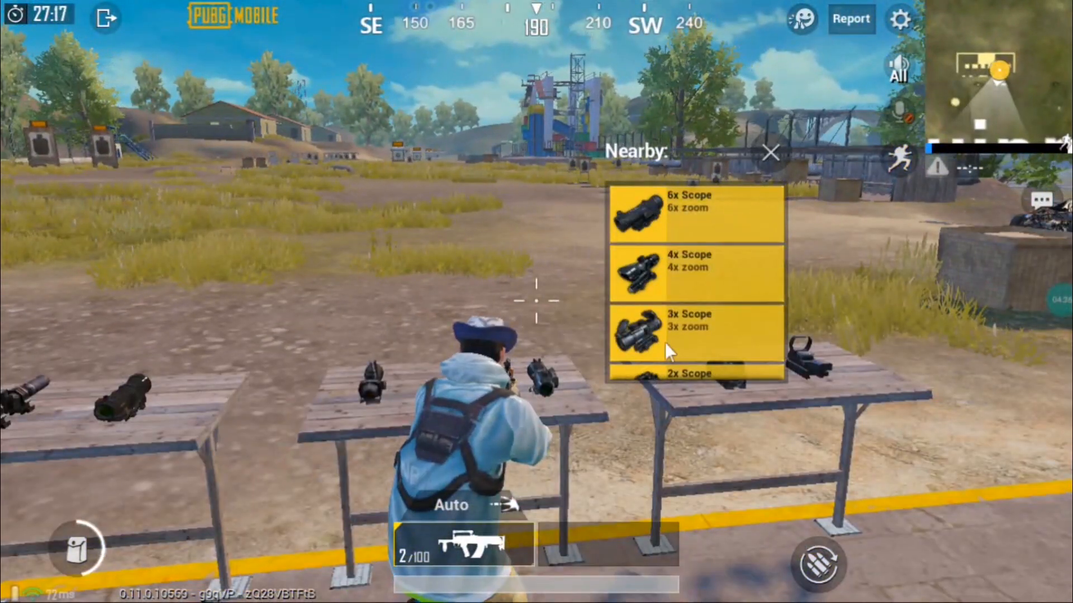
{"action": "left_click", "coordinate": [693, 328]}
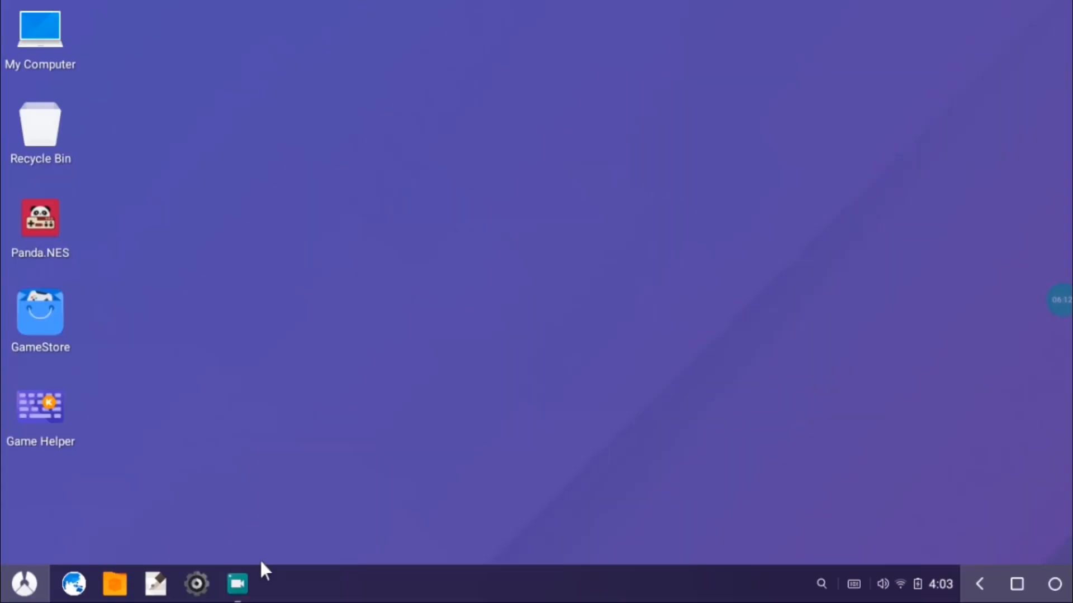
{"action": "left_click", "coordinate": [237, 583]}
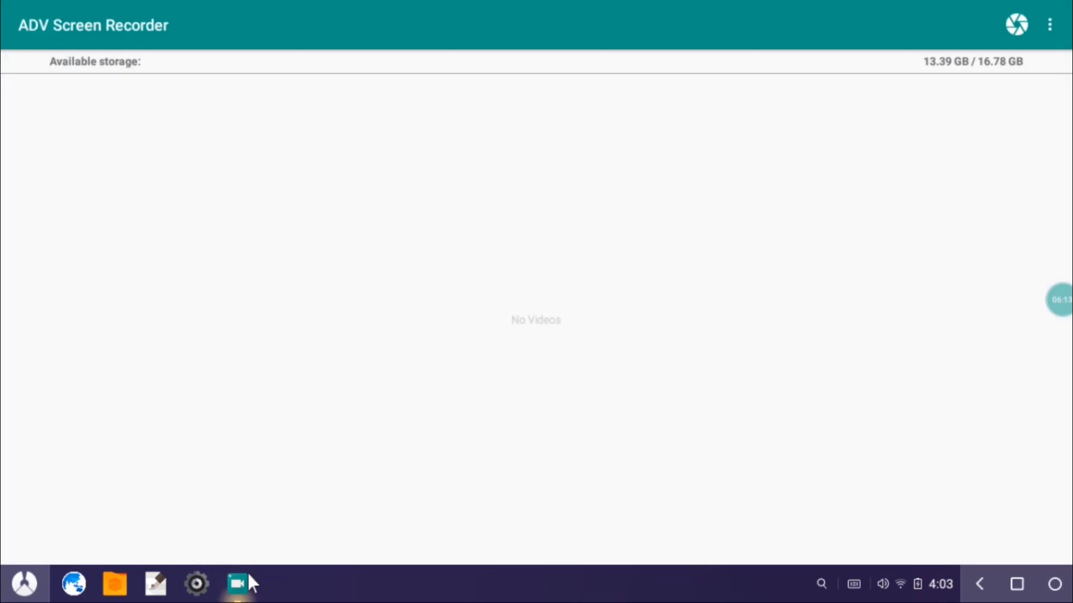
{"action": "mouse_move", "coordinate": [561, 434]}
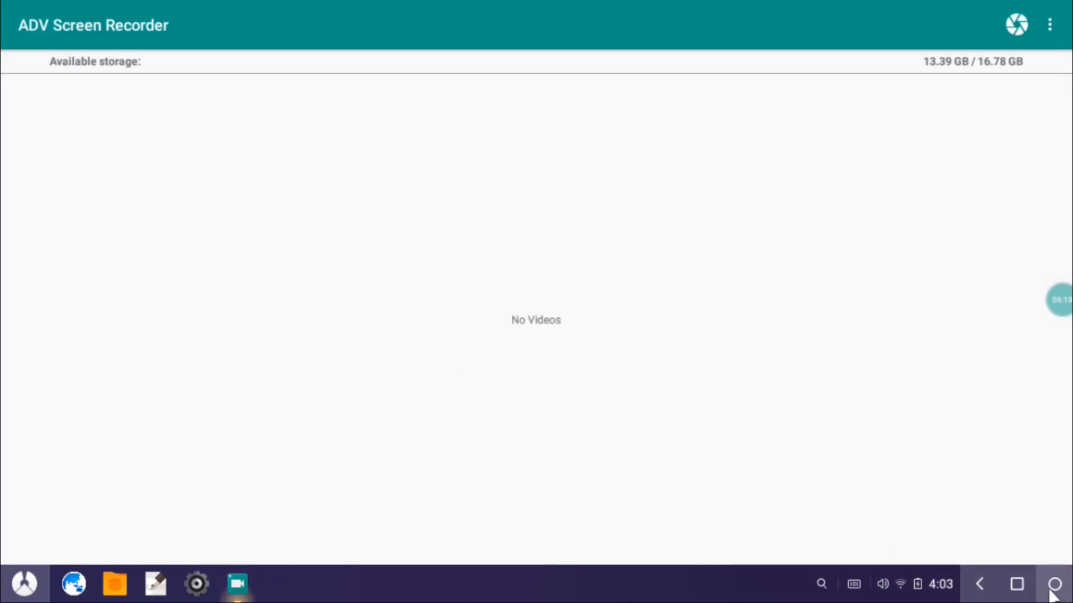
{"action": "left_click", "coordinate": [1054, 584]}
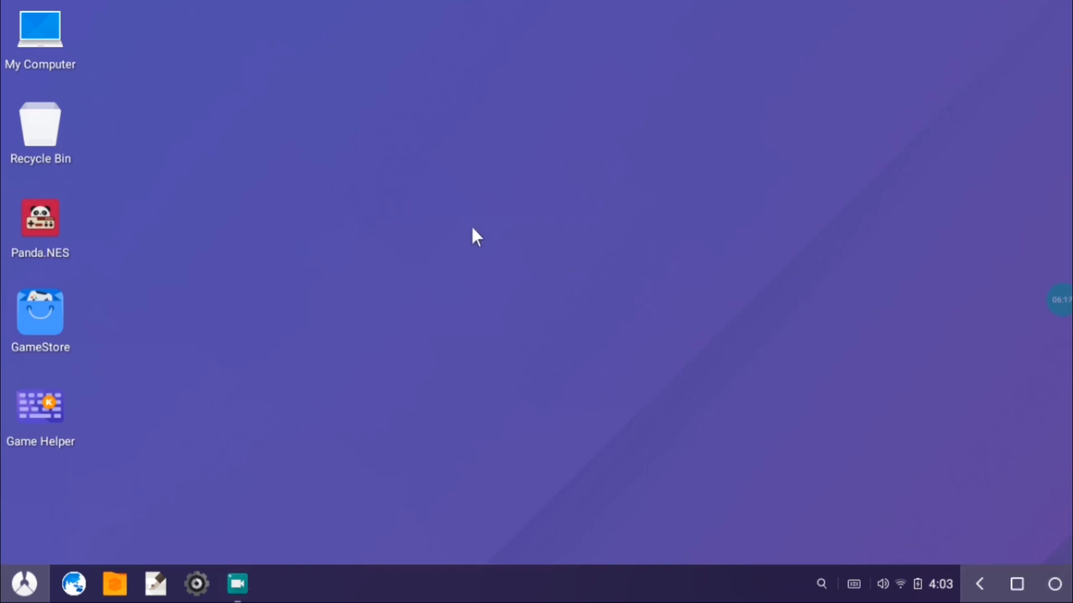
{"action": "mouse_move", "coordinate": [456, 167]}
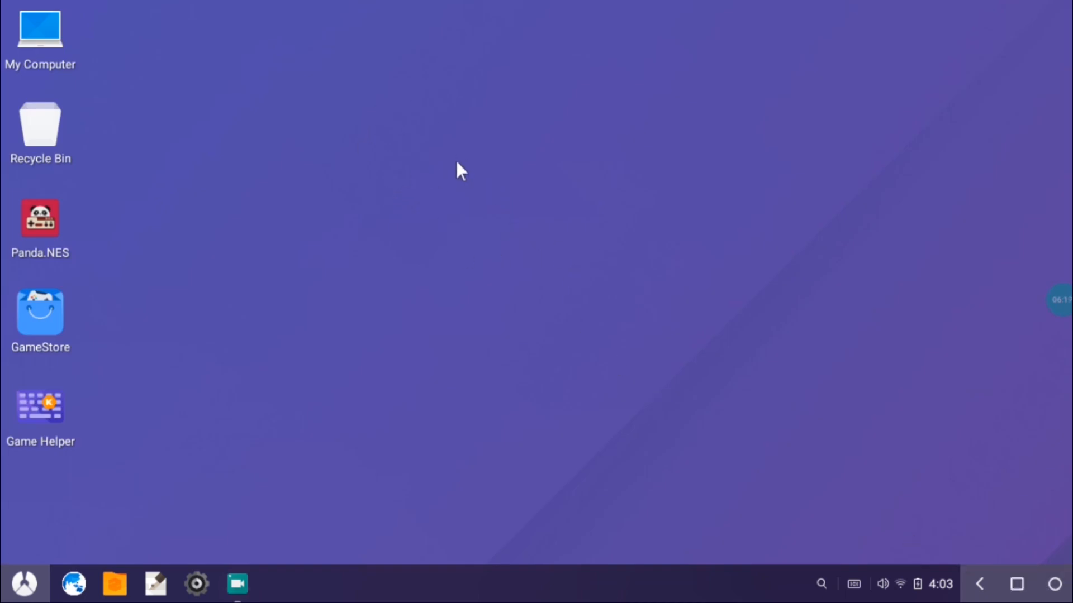
{"action": "mouse_move", "coordinate": [453, 282]}
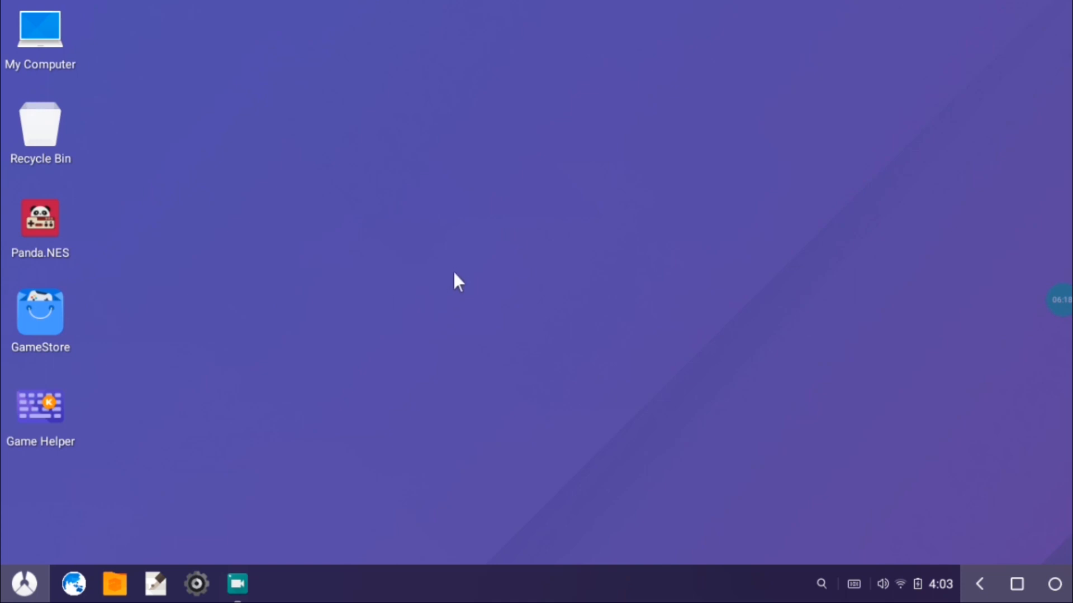
{"action": "mouse_move", "coordinate": [23, 583]}
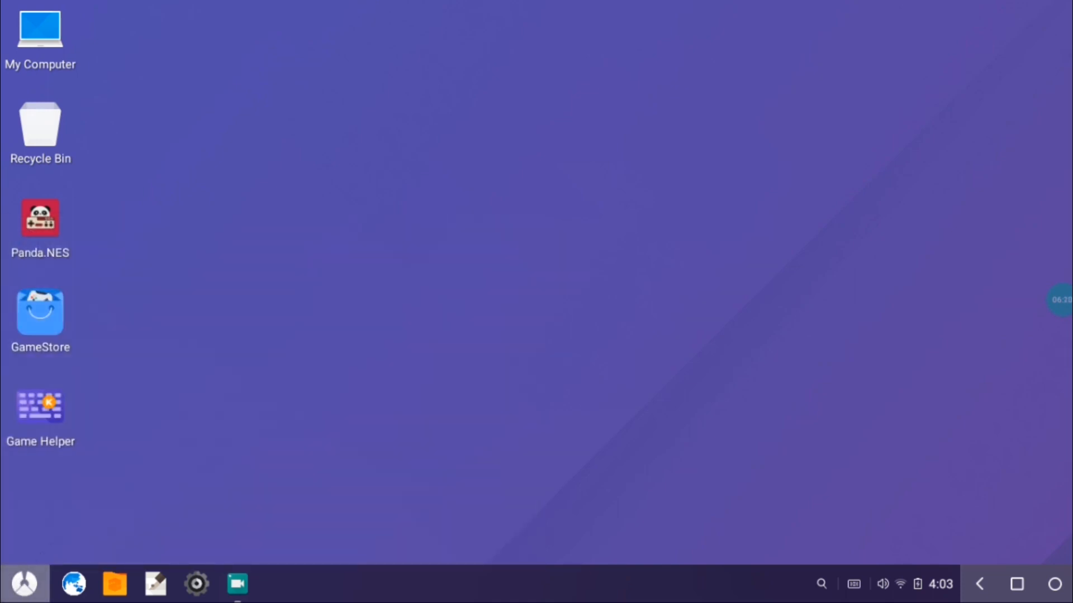
{"action": "left_click", "coordinate": [22, 583]}
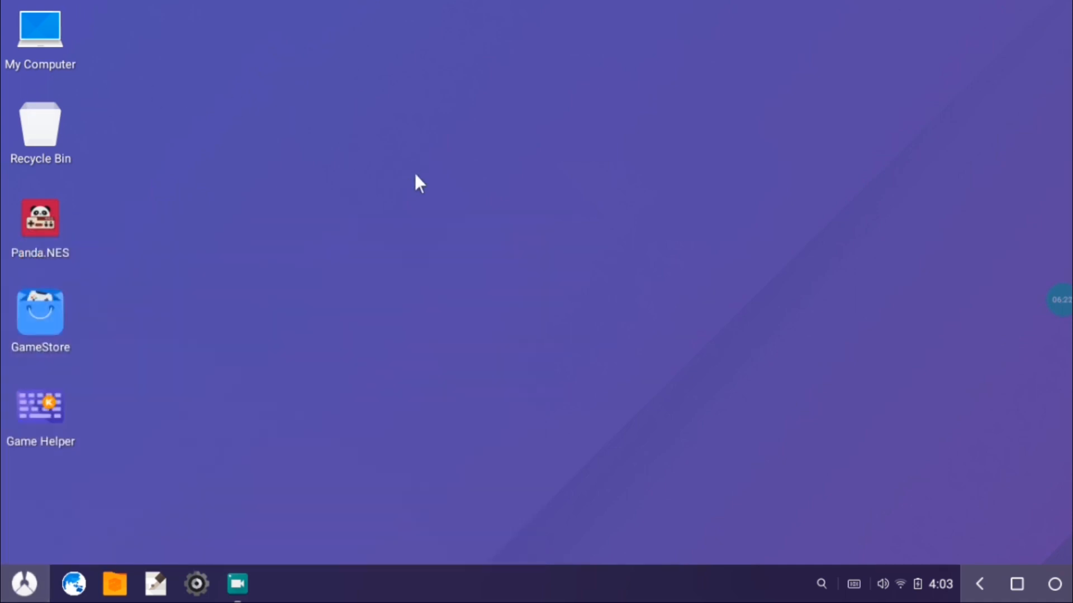
{"action": "mouse_move", "coordinate": [518, 135]}
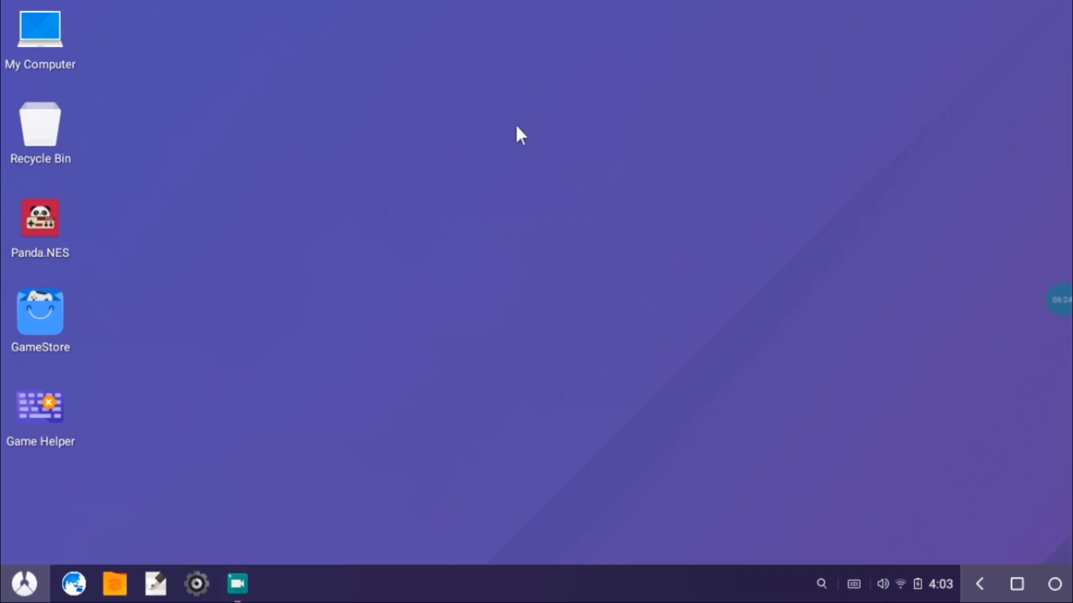
{"action": "mouse_move", "coordinate": [540, 232]}
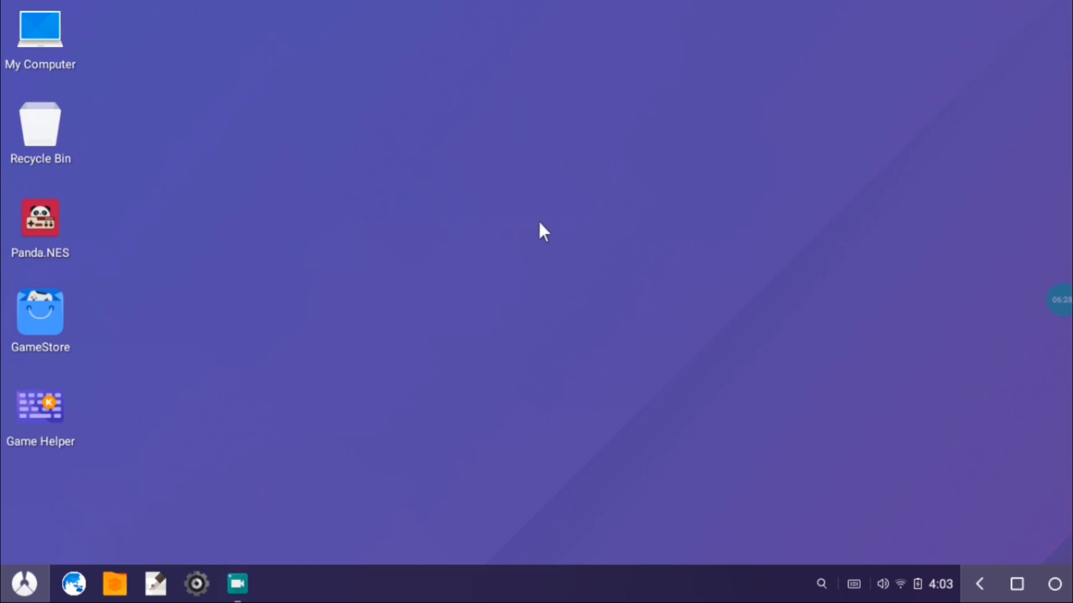
{"action": "mouse_move", "coordinate": [503, 322]}
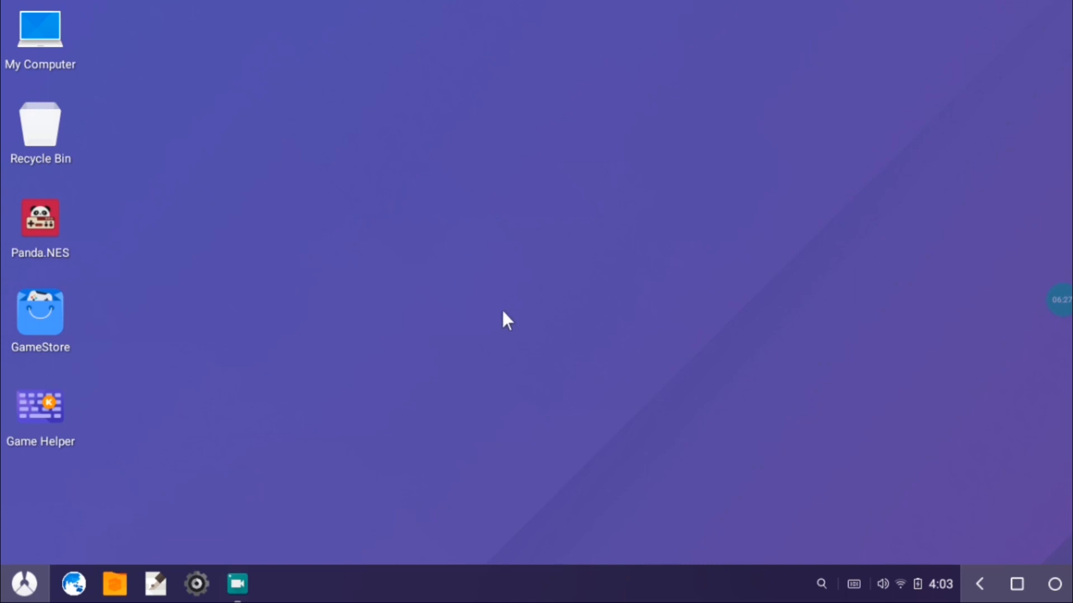
{"action": "mouse_move", "coordinate": [547, 230]}
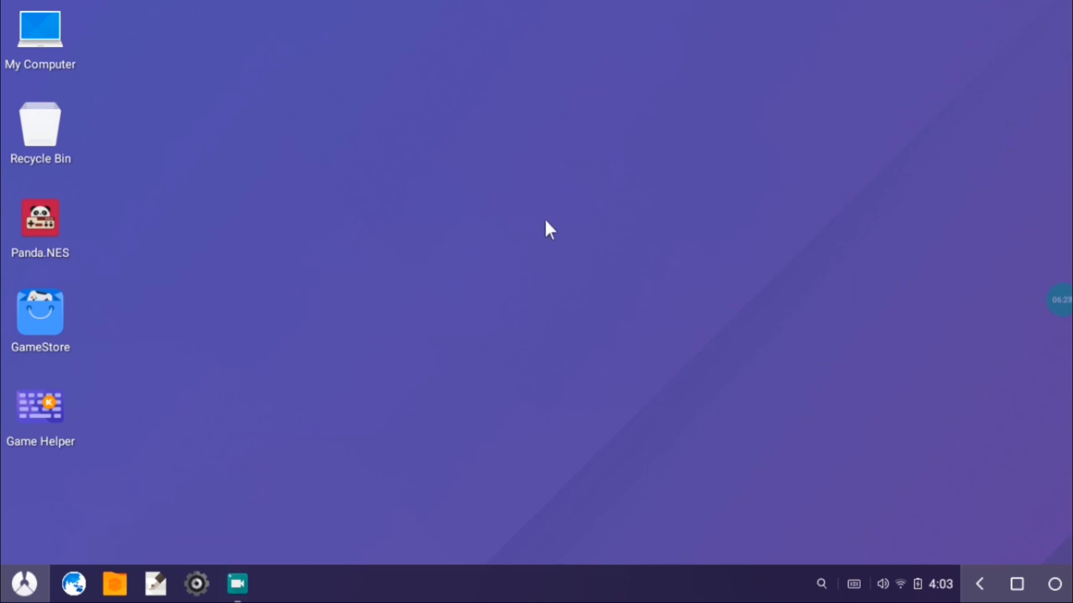
{"action": "mouse_move", "coordinate": [355, 334]}
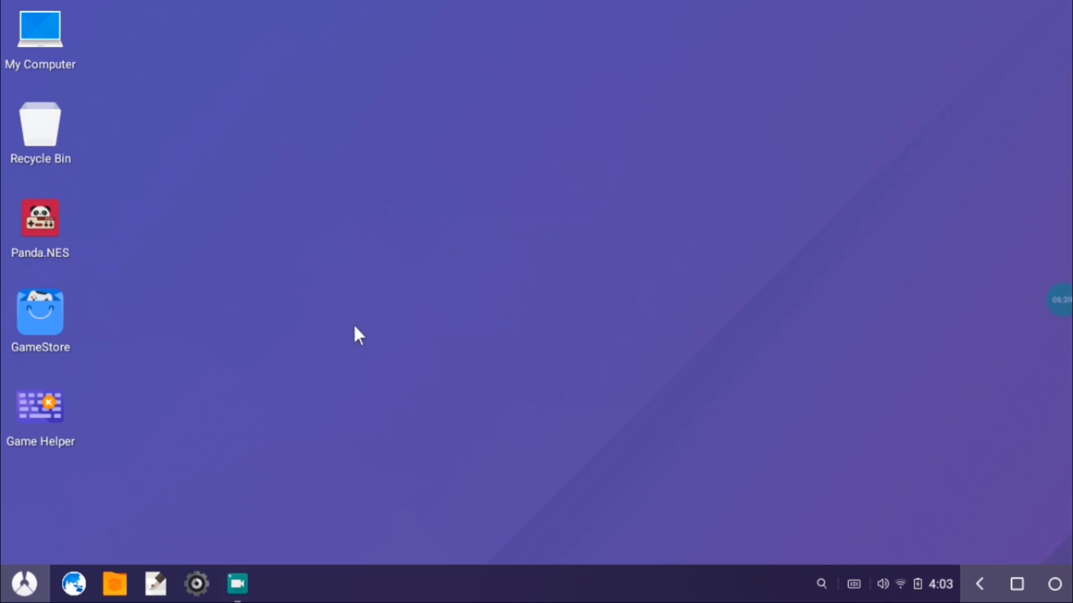
{"action": "mouse_move", "coordinate": [708, 279]}
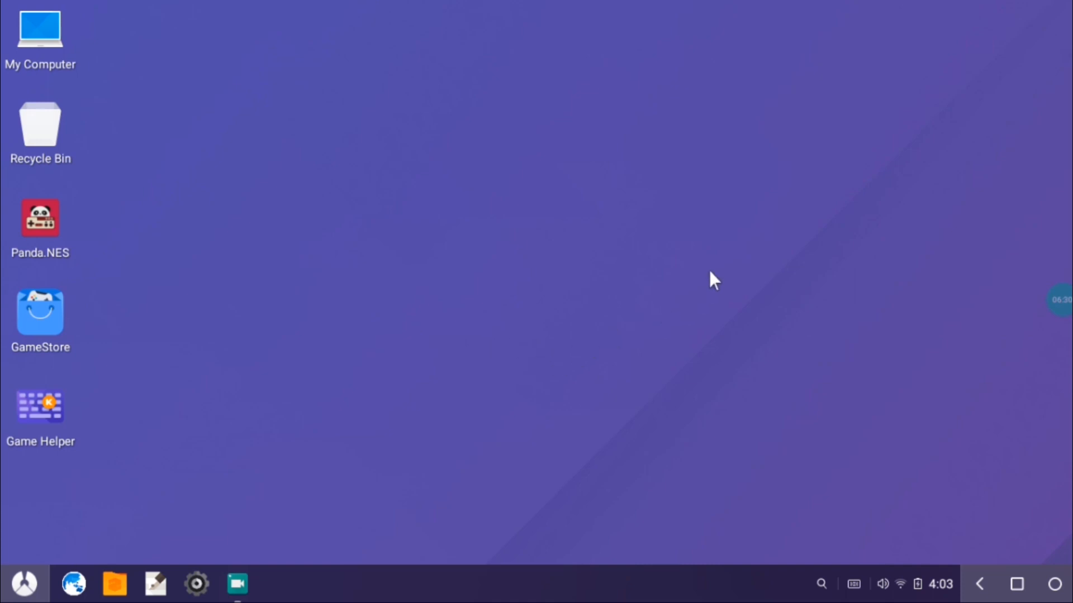
{"action": "mouse_move", "coordinate": [601, 312]}
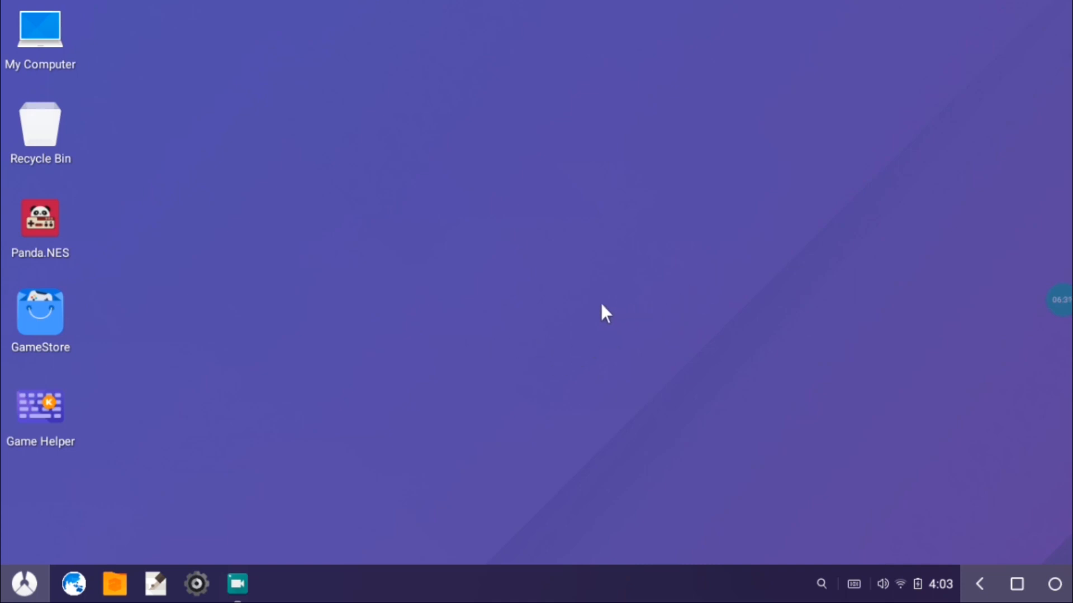
{"action": "mouse_move", "coordinate": [474, 322]}
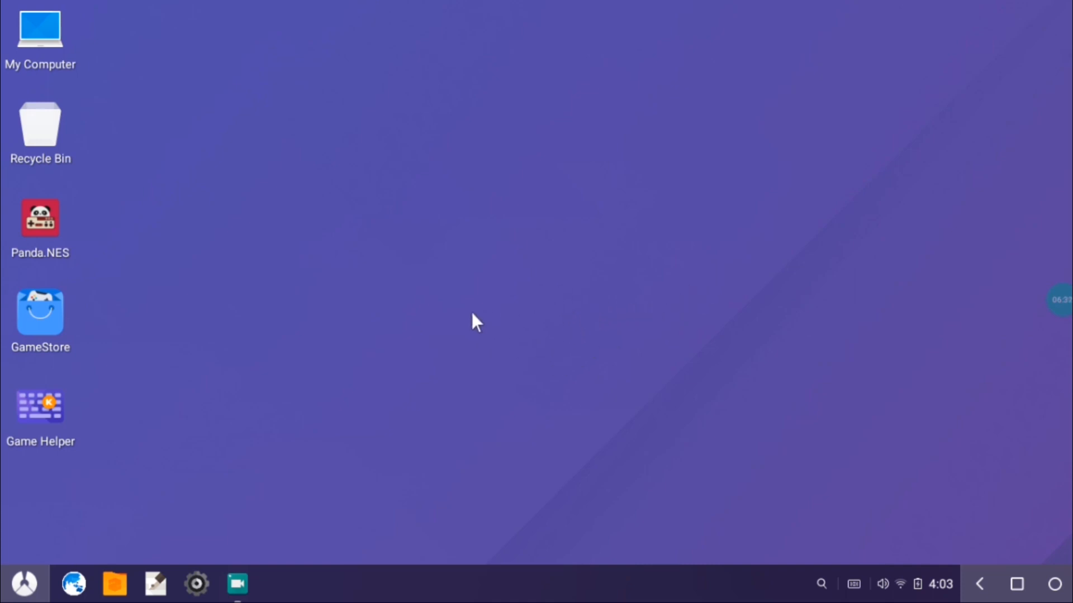
{"action": "mouse_move", "coordinate": [514, 322]}
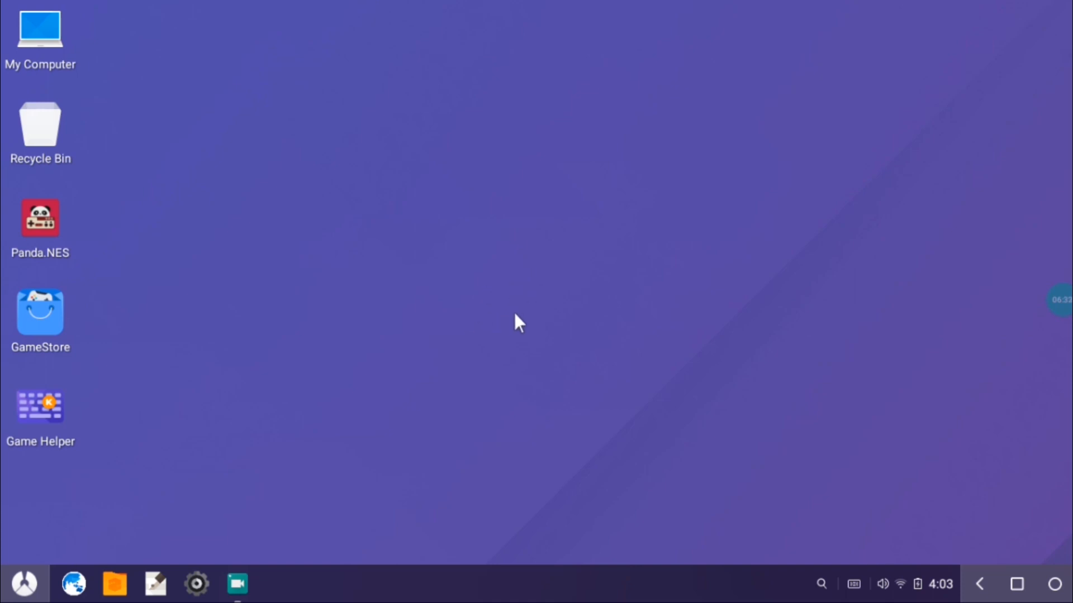